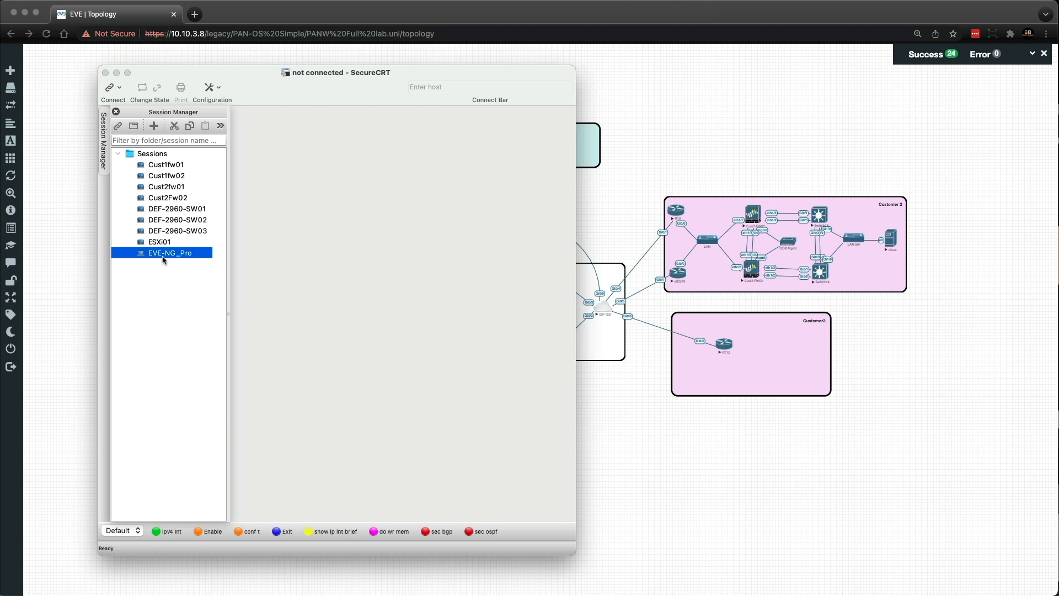
pyautogui.moveTo(163, 255)
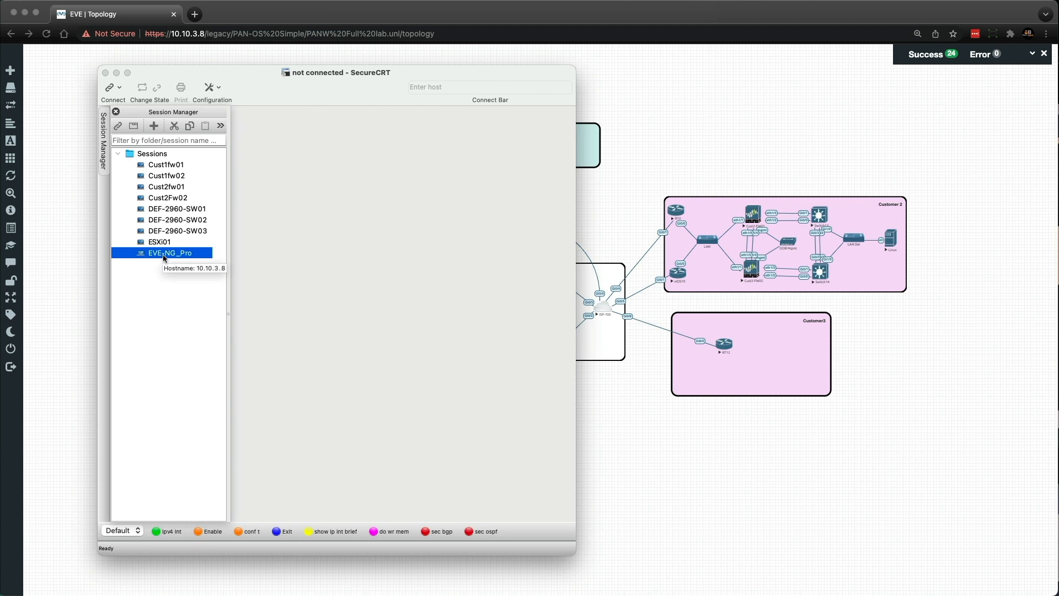
# Step: Connect to the EVE-NG_Pro SSH session and log in as root with the password
pyautogui.doubleClick(170, 253)
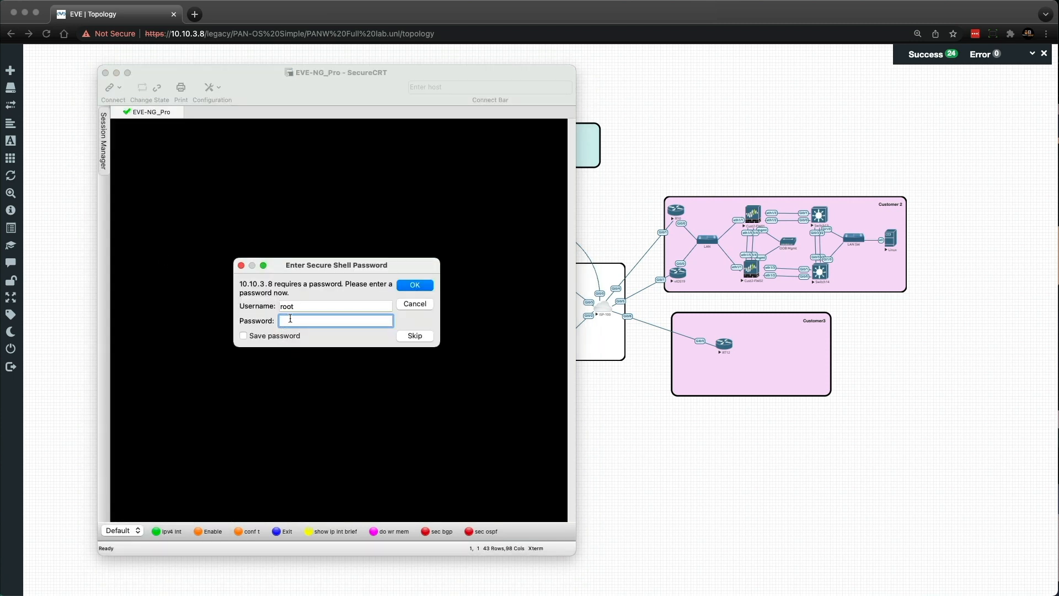
pyautogui.write('password')
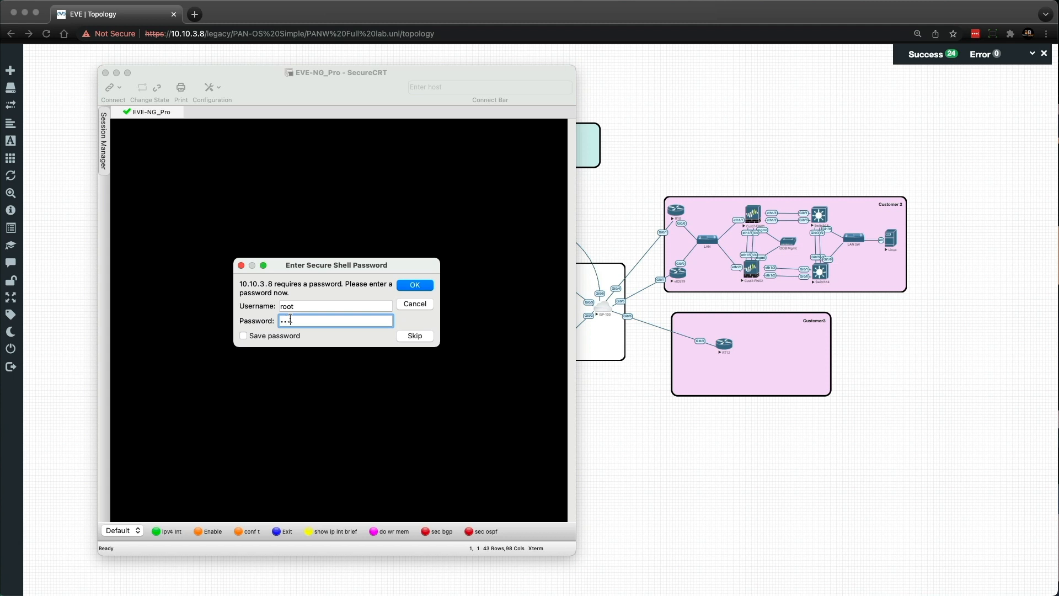
pyautogui.click(414, 284)
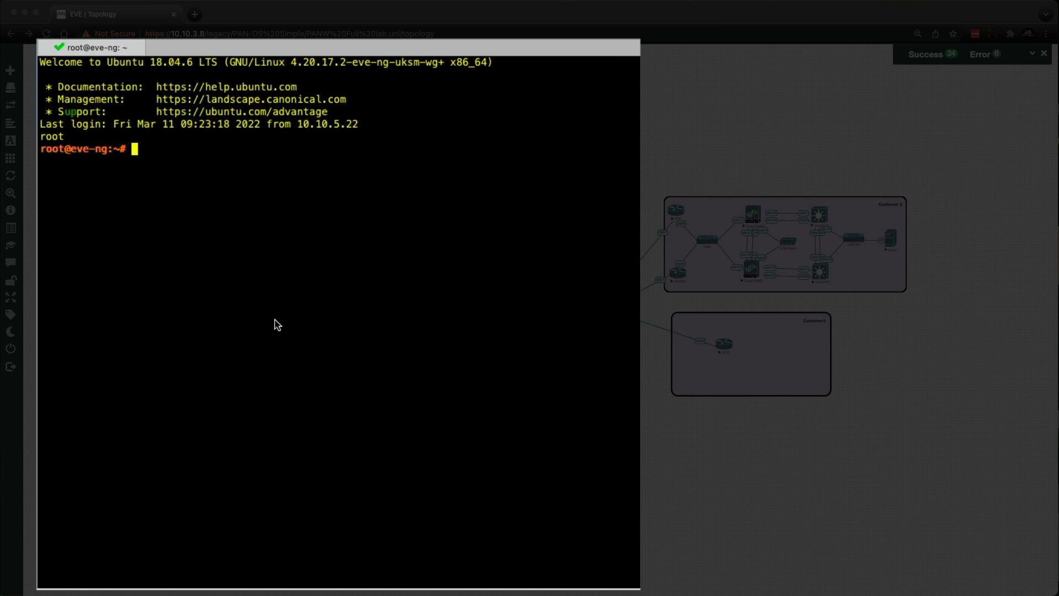
# Step: Change to /opt/unetlab/addons/qemu and list its image folders in detail with ls -la
pyautogui.write('cd')
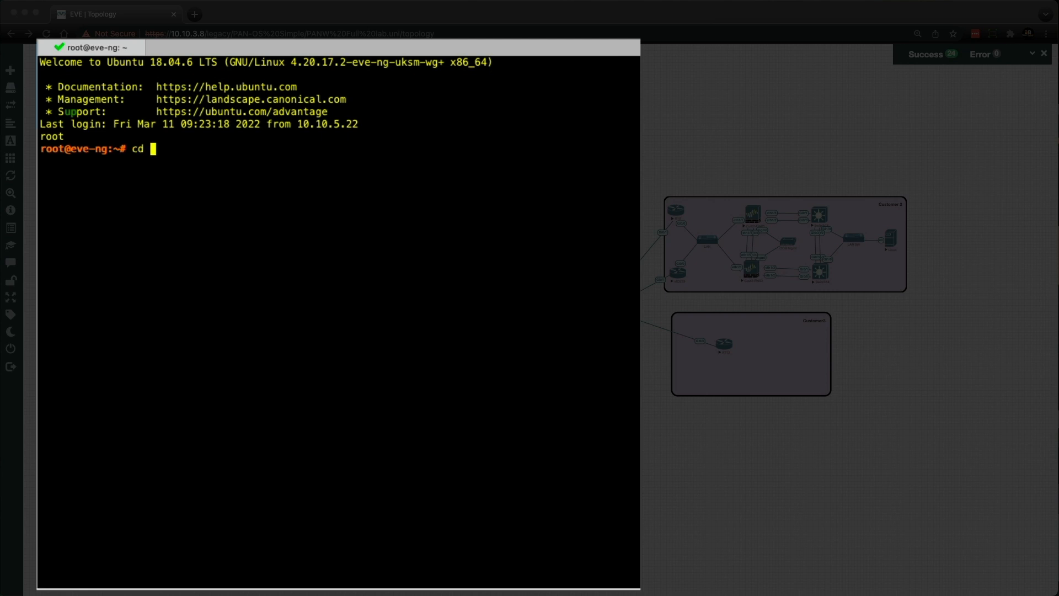
pyautogui.write('/opt/')
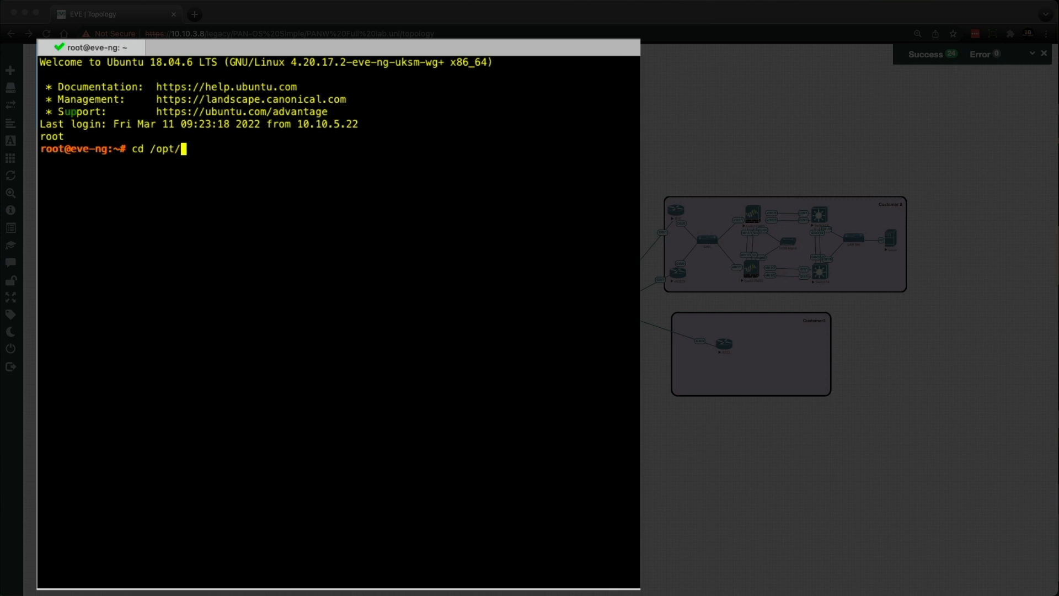
pyautogui.write('unetlab/')
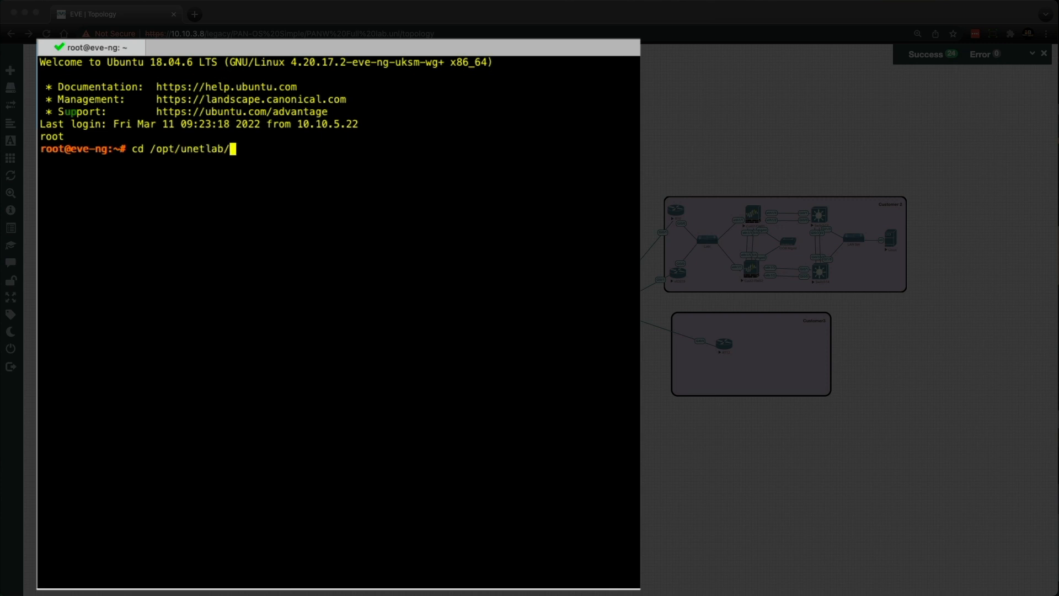
pyautogui.write('addons/qemu/')
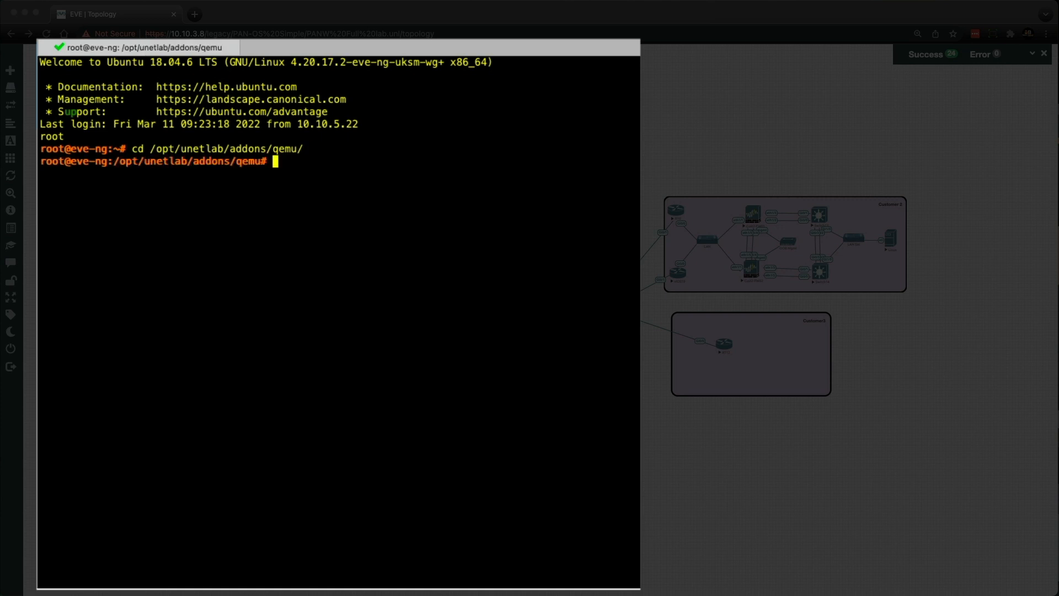
pyautogui.write('ls')
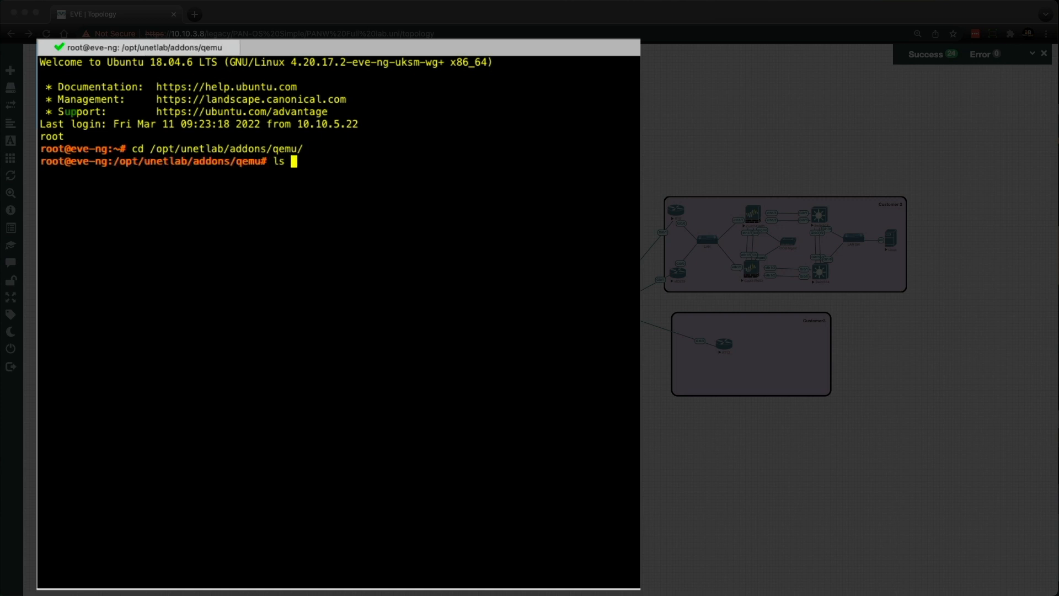
pyautogui.write('-lq')
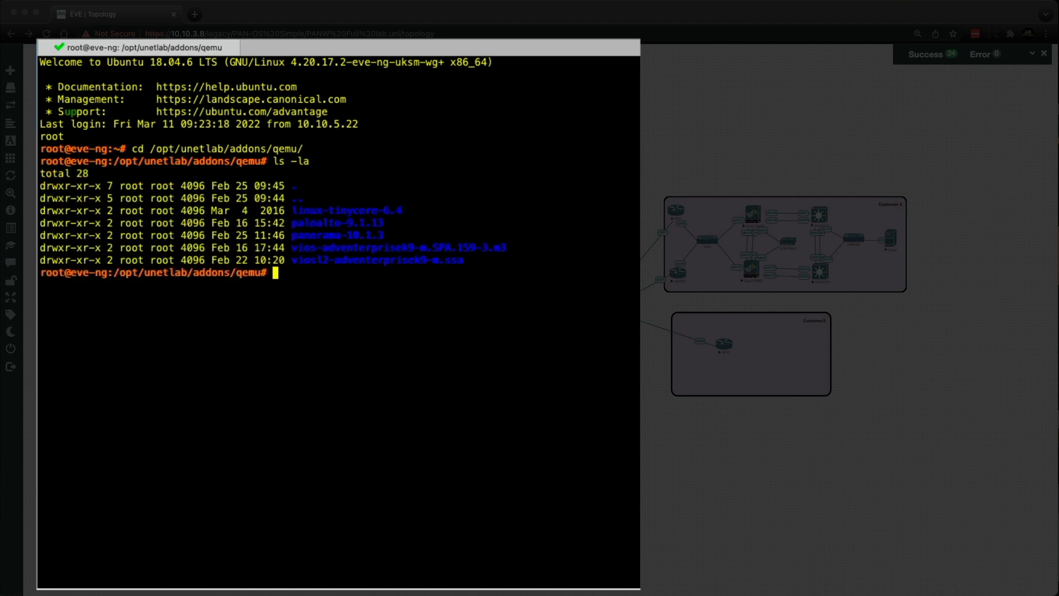
pyautogui.moveTo(331, 300)
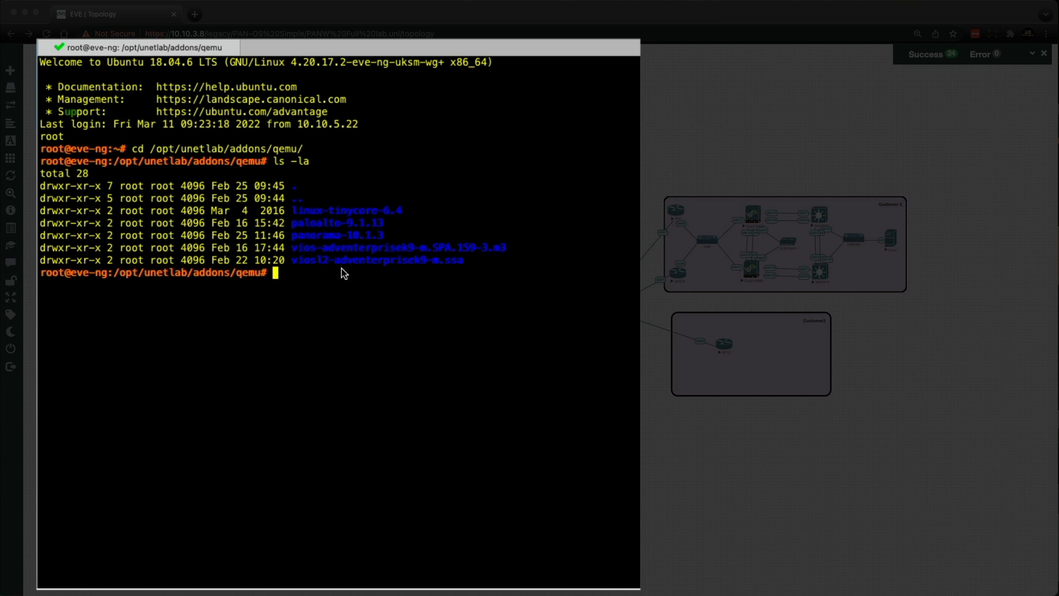
pyautogui.moveTo(337, 231)
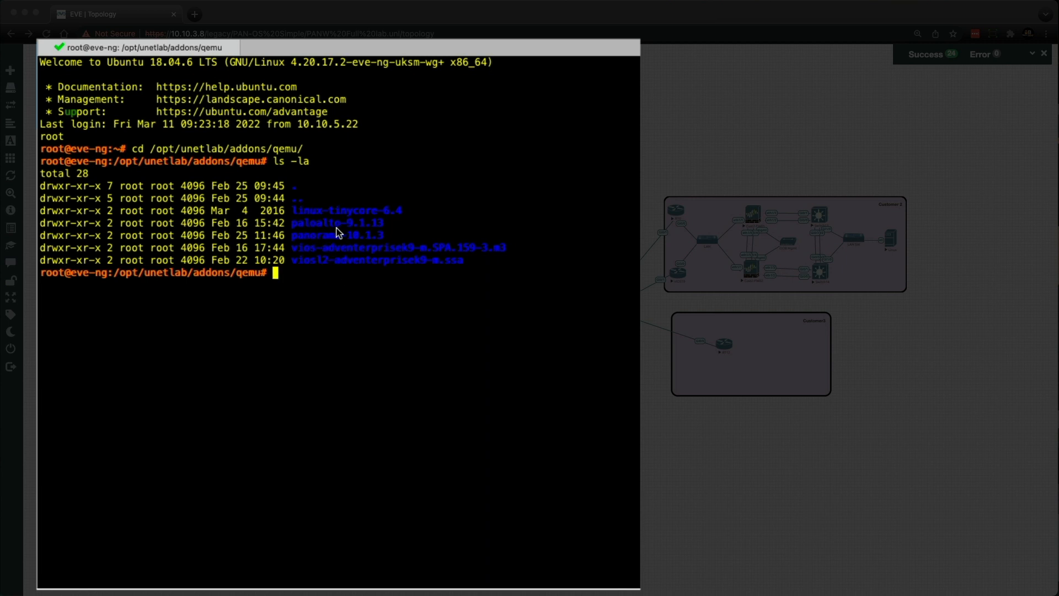
pyautogui.moveTo(384, 236)
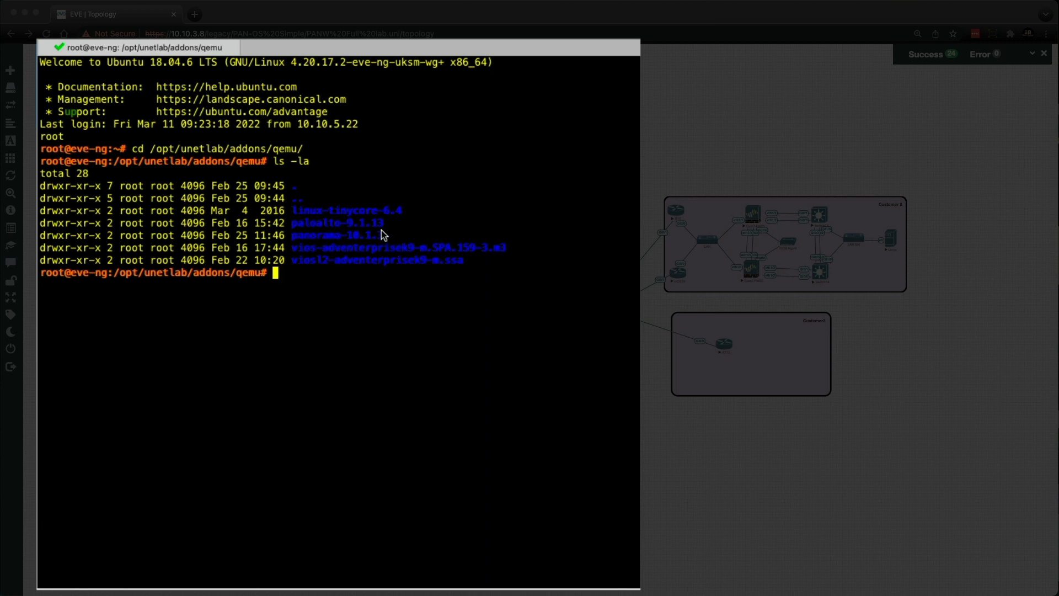
pyautogui.moveTo(308, 252)
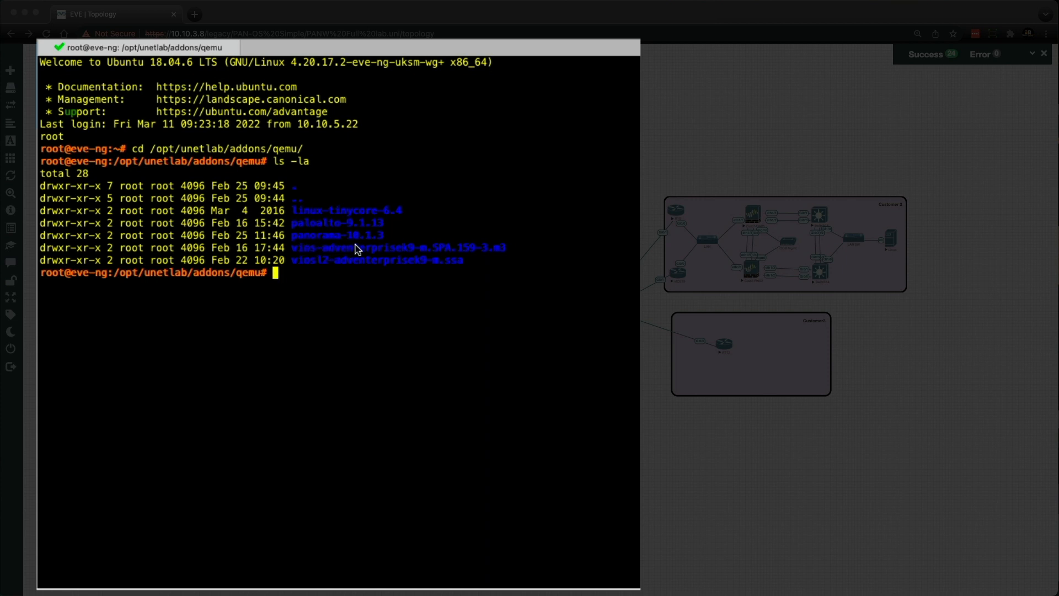
pyautogui.moveTo(373, 248)
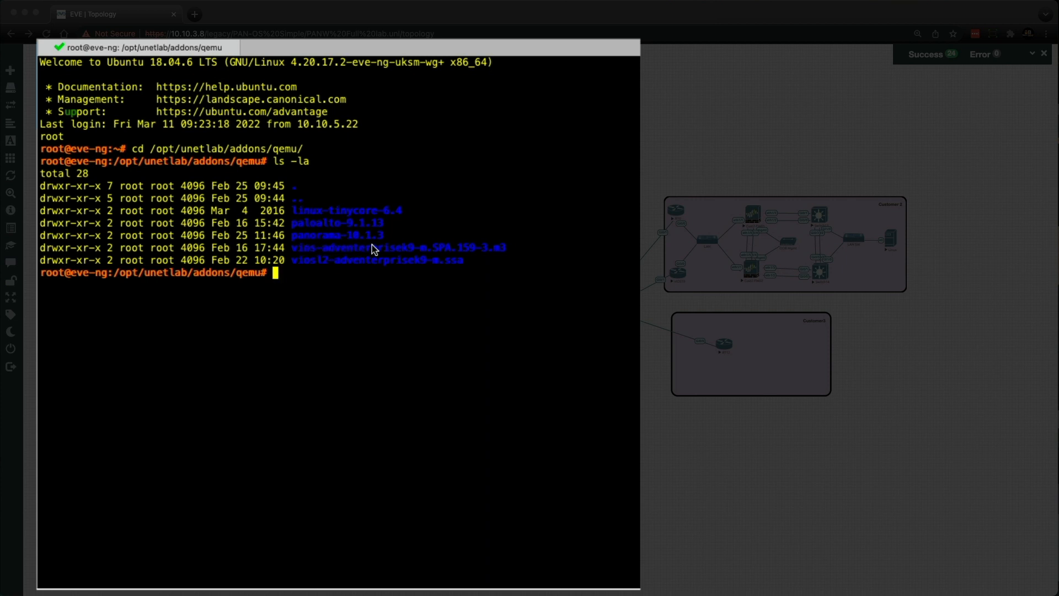
pyautogui.moveTo(362, 336)
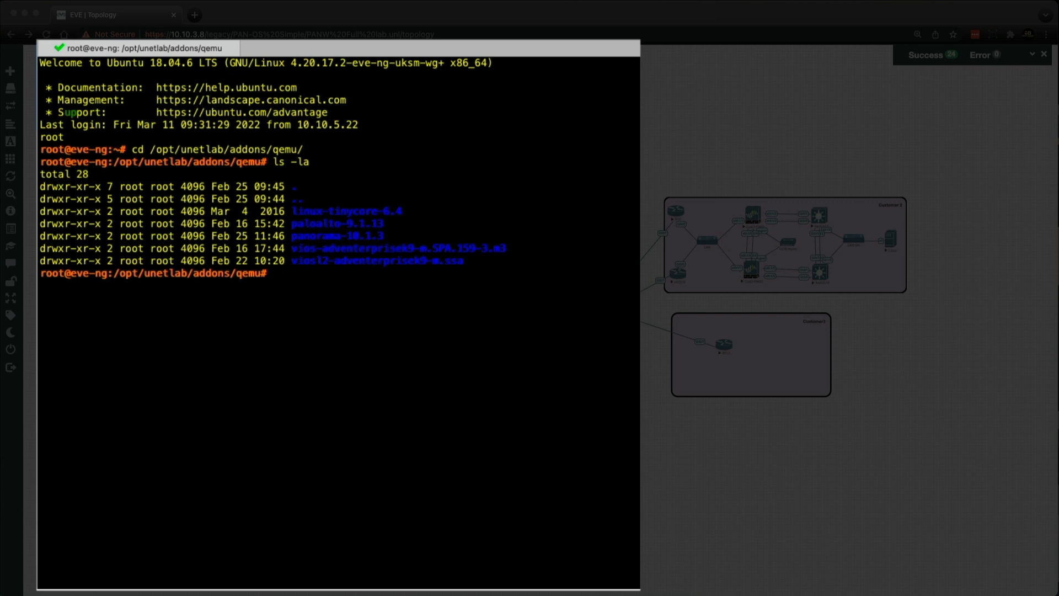
# Step: Make the /opt/unetlab/addons/qemu/panorama-10.1.0 folder with mkdir and list the directory again
pyautogui.write('mkd')
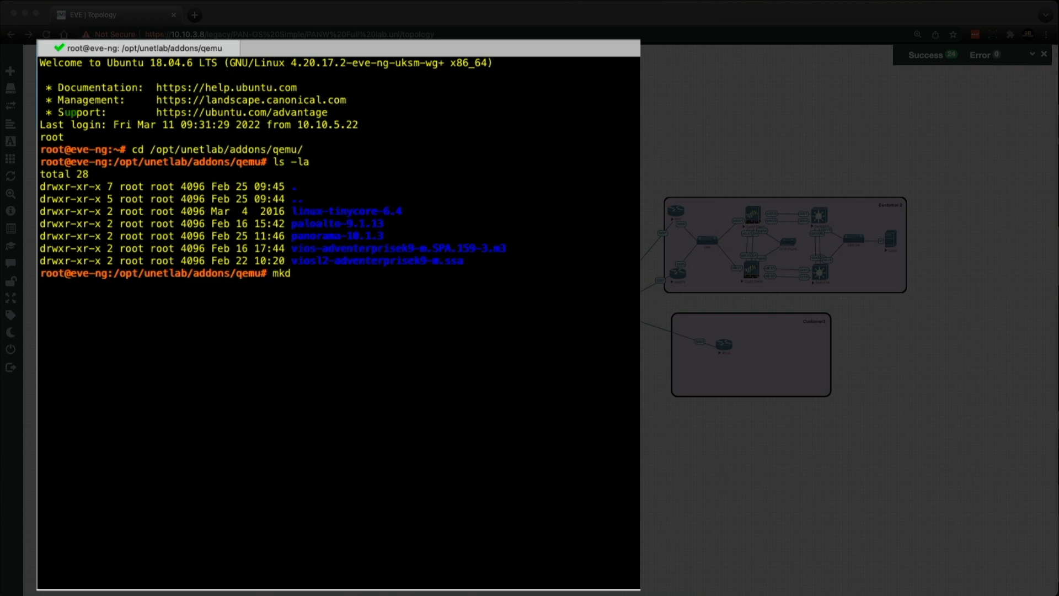
pyautogui.write('ir')
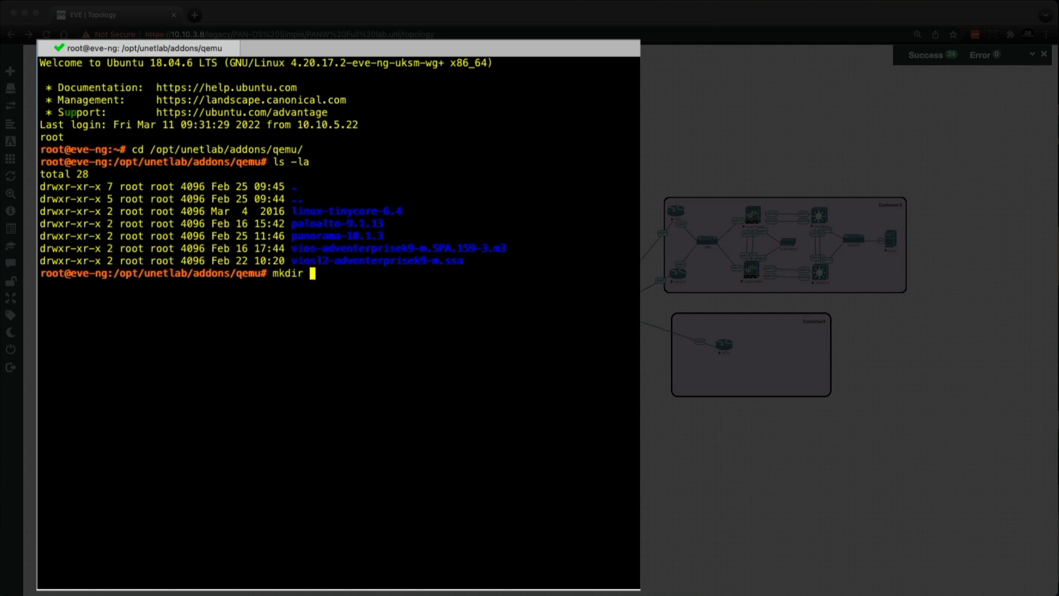
pyautogui.write('/')
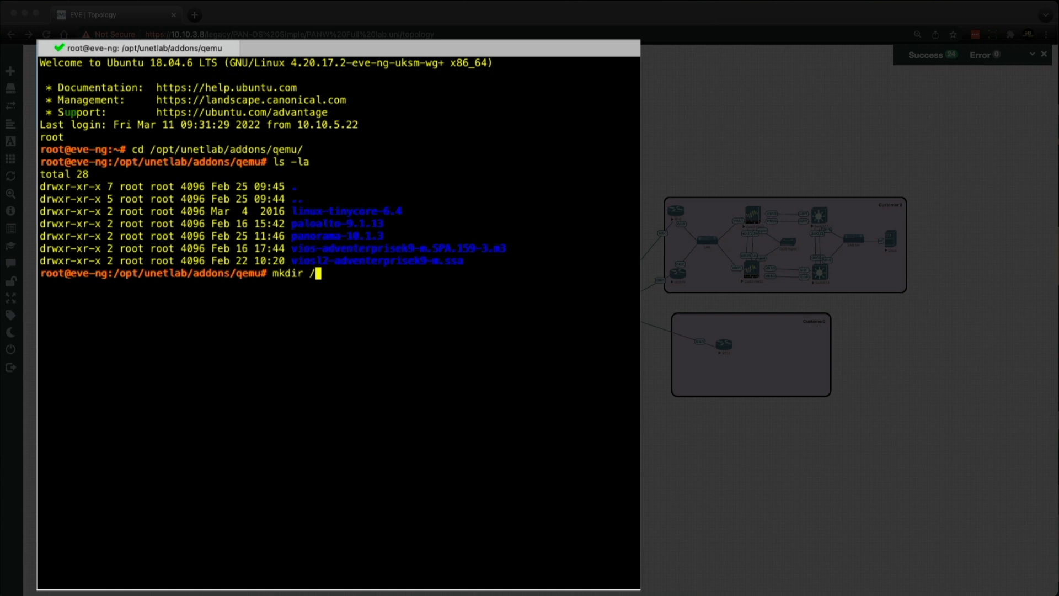
pyautogui.write('opt/')
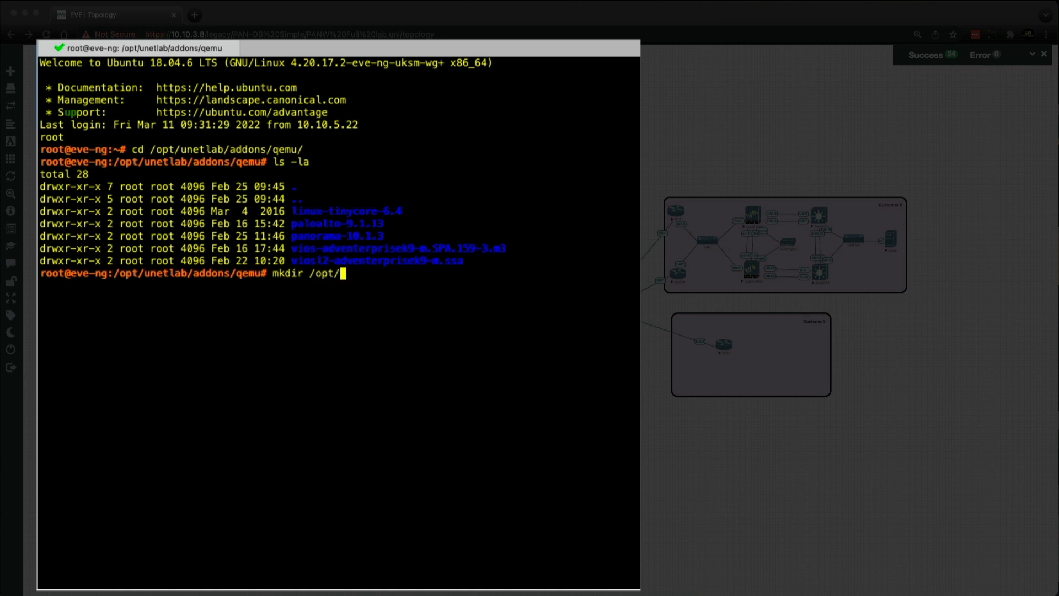
pyautogui.write('unetlab/addons/qemu/')
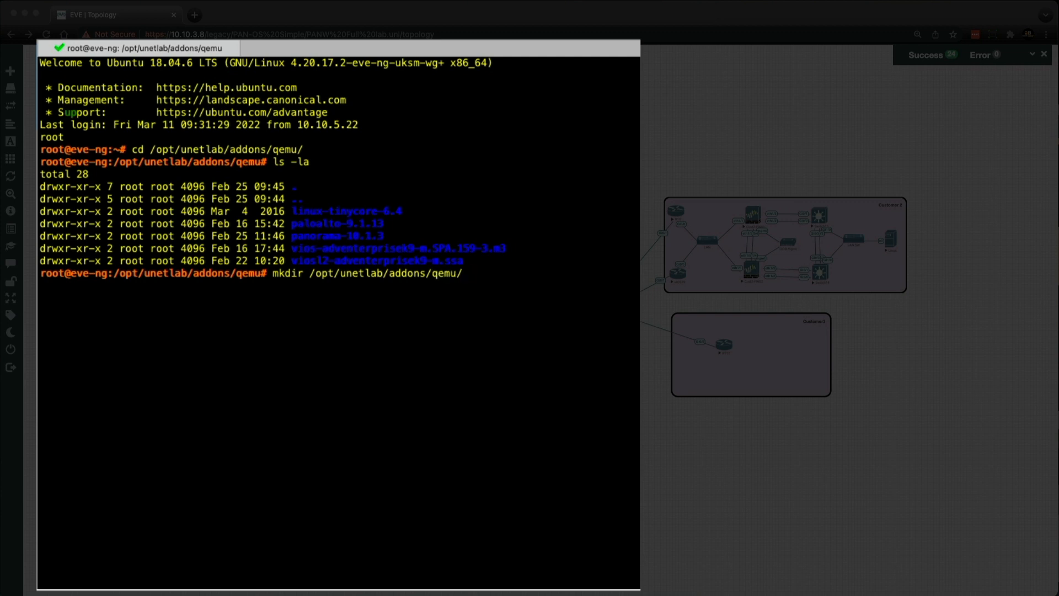
pyautogui.write('panorama-')
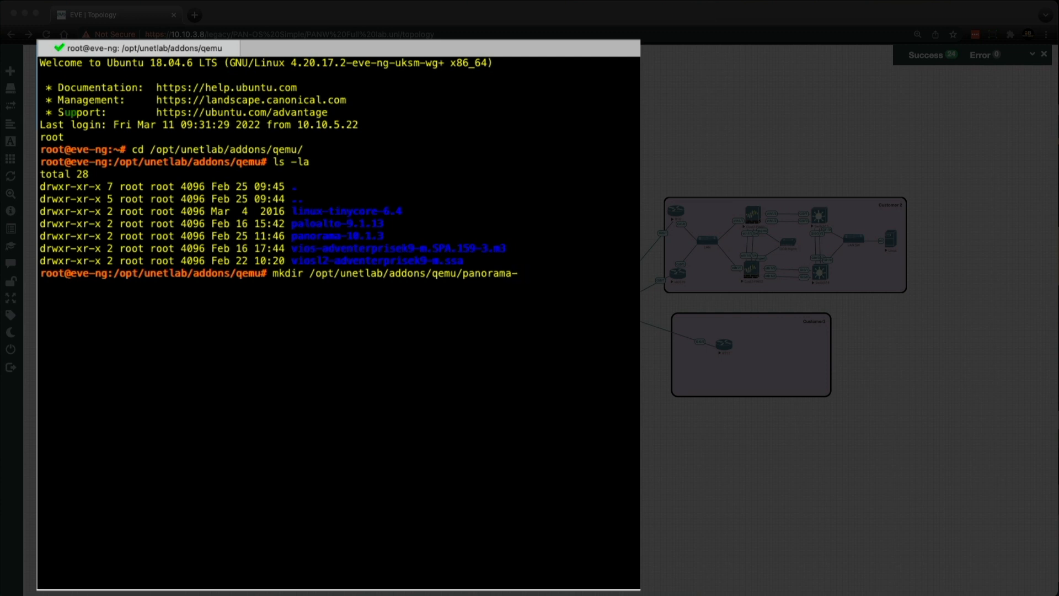
pyautogui.write('10.1')
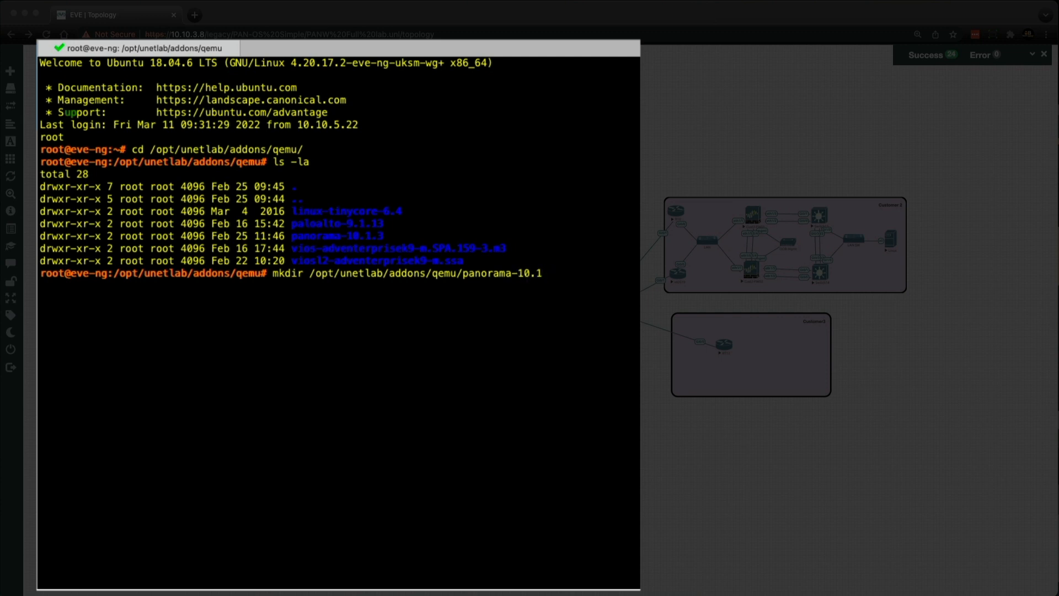
pyautogui.write('.0')
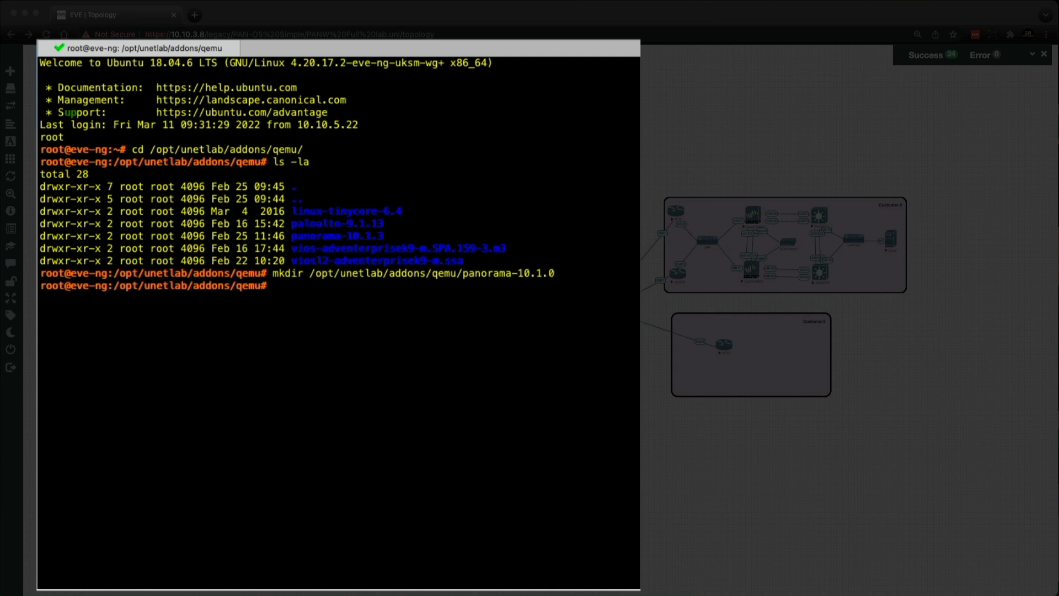
pyautogui.write('ls -la')
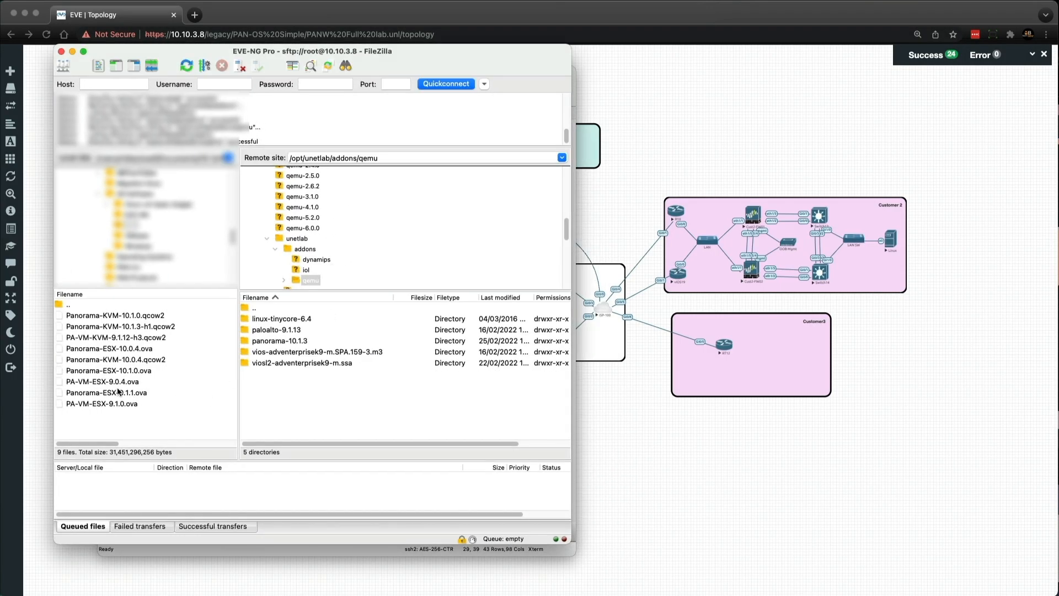
pyautogui.moveTo(126, 325)
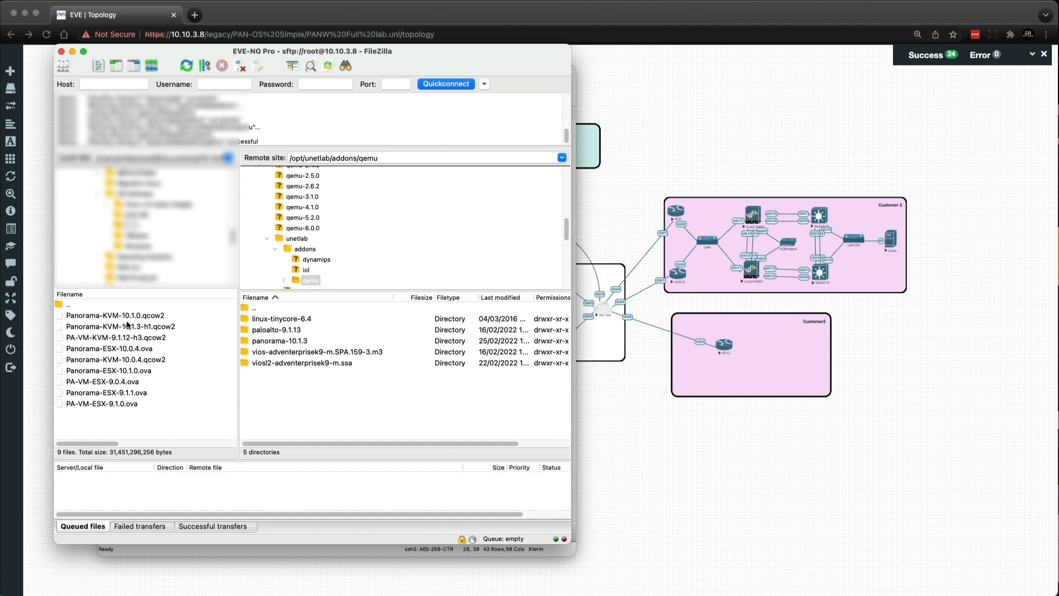
# Step: Upload Panorama-KVM-10.1.0.qcow2 from the local pane into the remote panorama-10.1.0 folder
pyautogui.click(116, 314)
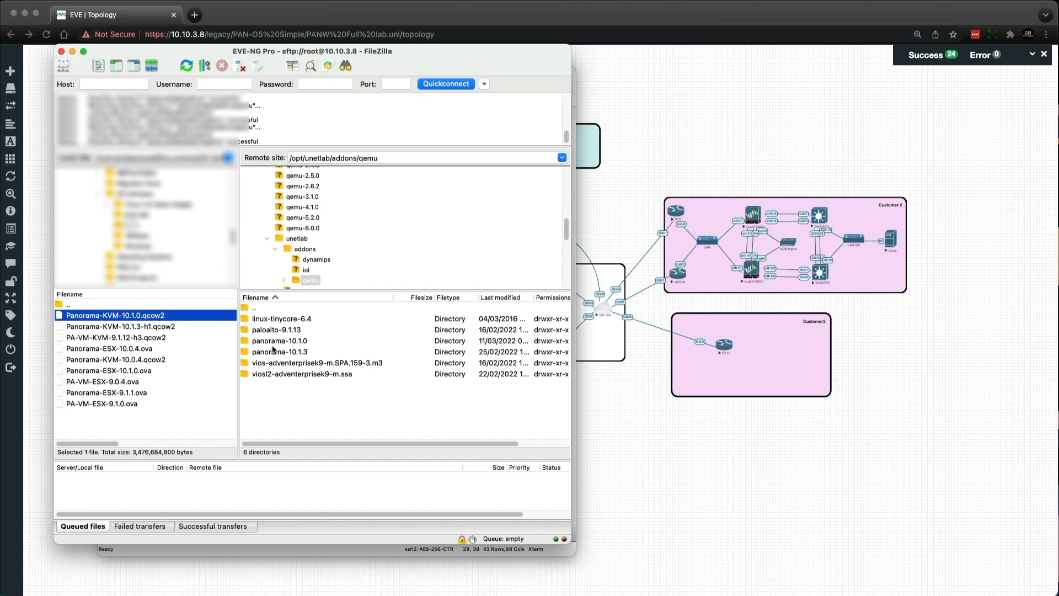
pyautogui.click(279, 341)
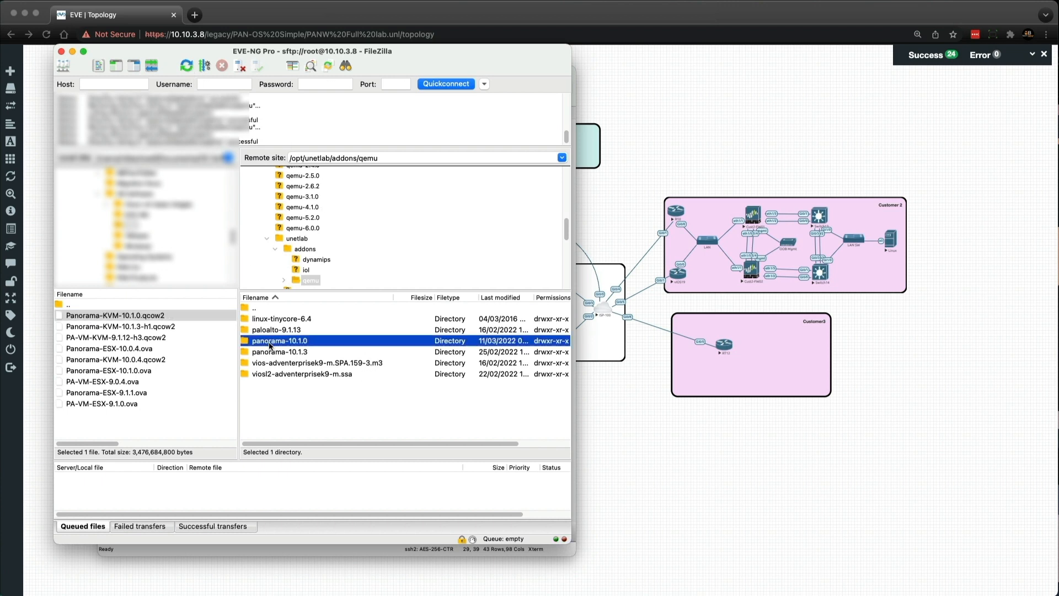
pyautogui.doubleClick(279, 341)
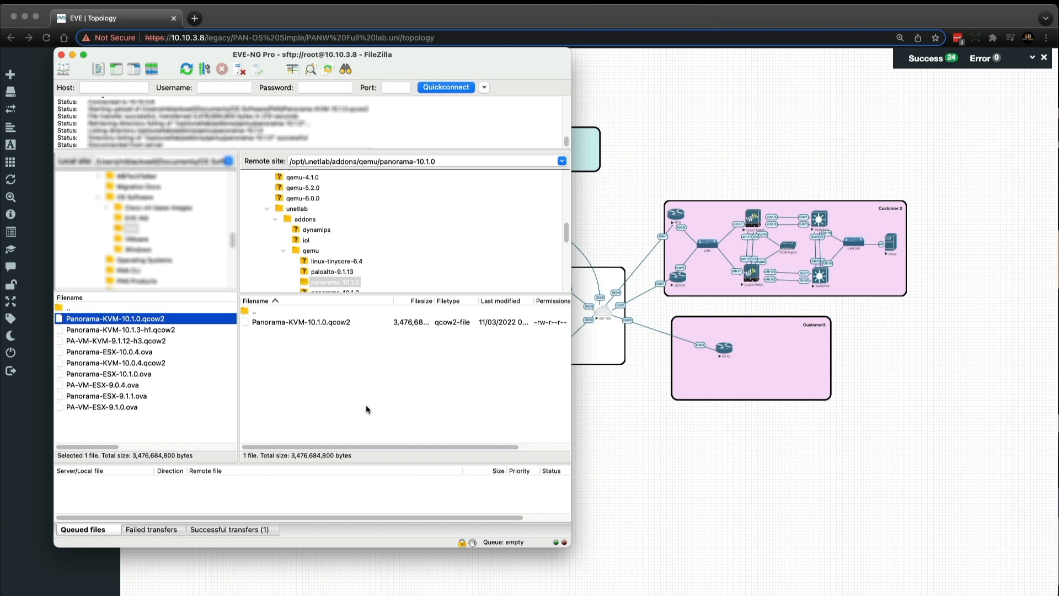
pyautogui.moveTo(350, 383)
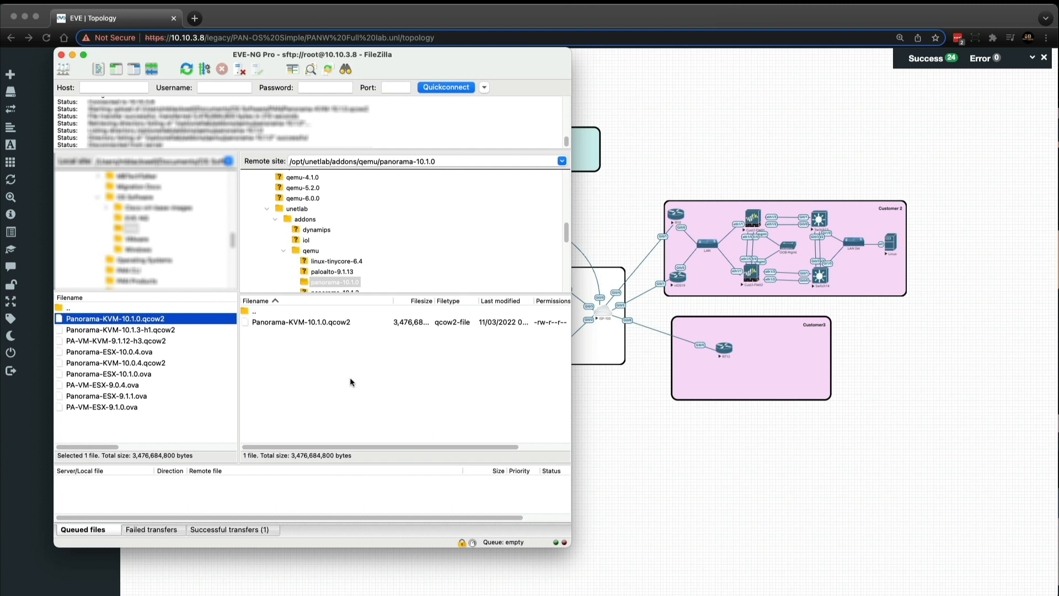
pyautogui.moveTo(341, 344)
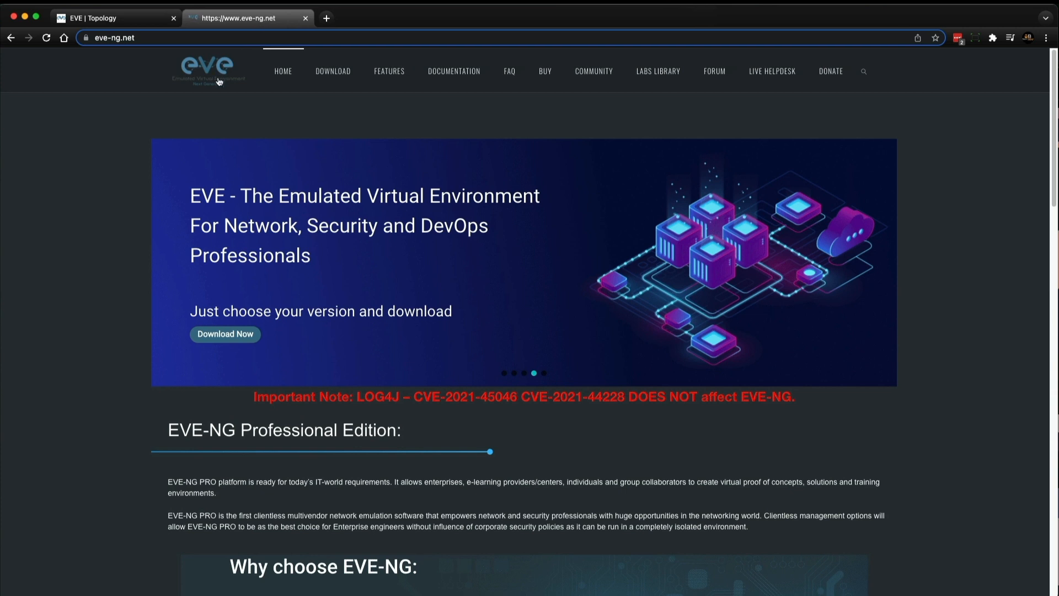
pyautogui.moveTo(266, 33)
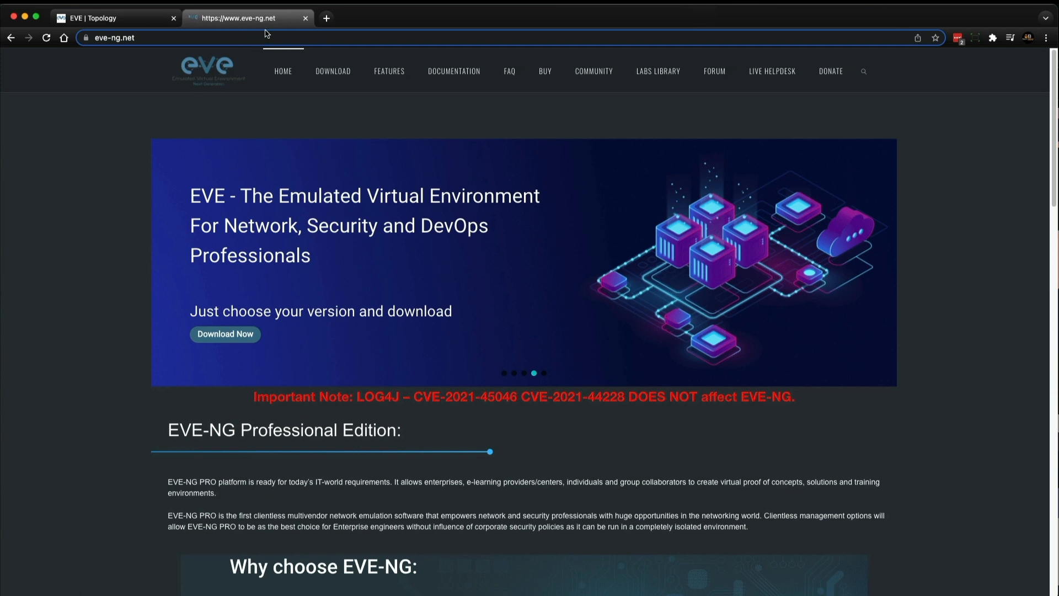
pyautogui.moveTo(239, 27)
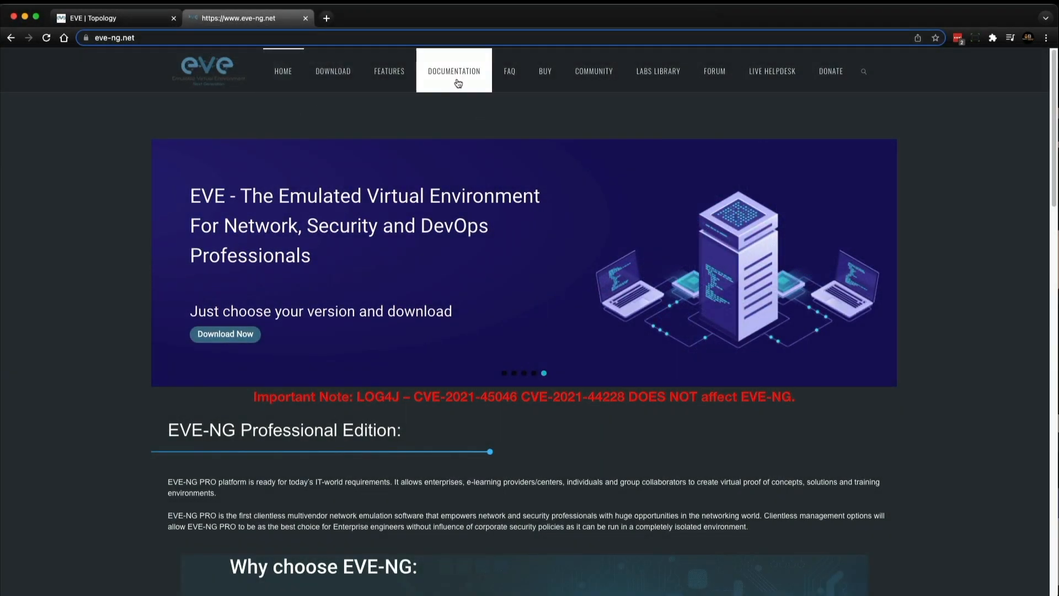
# Step: View the Qemu image namings documentation at the panorama- row listing virtioa and virtiob disks
pyautogui.click(454, 71)
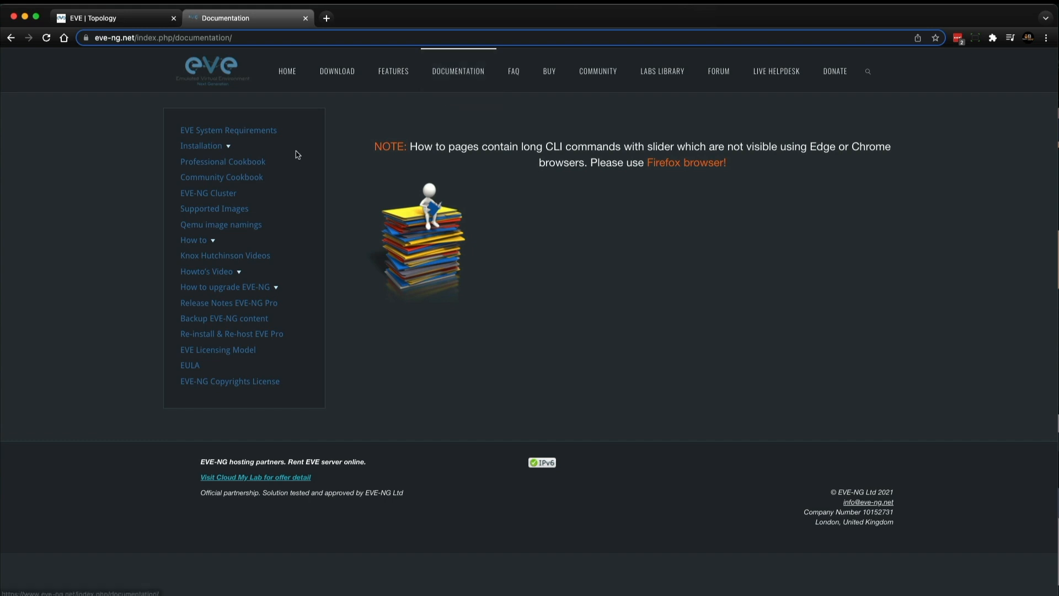
pyautogui.moveTo(220, 224)
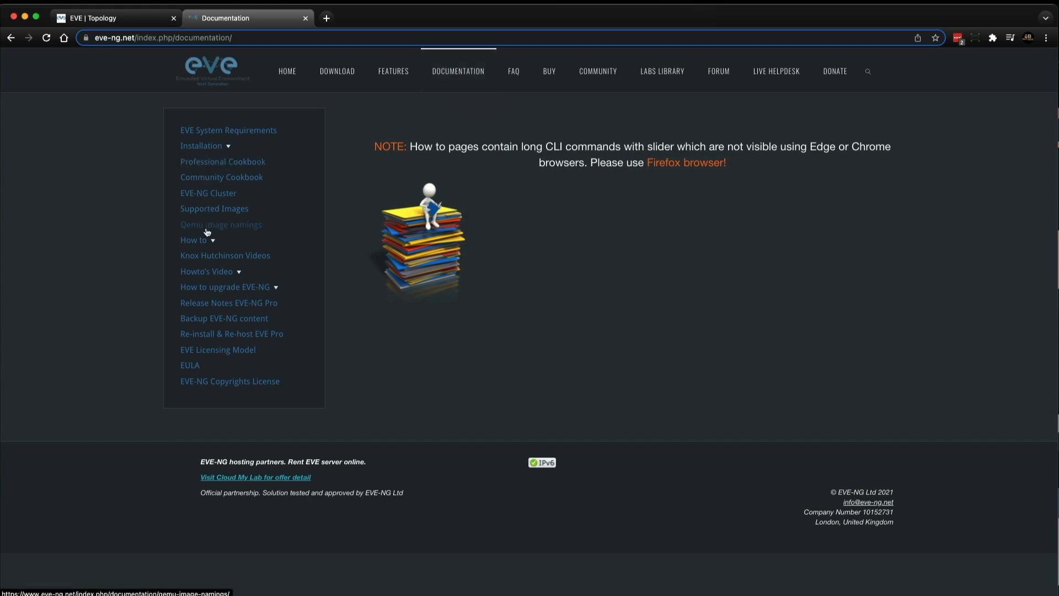
pyautogui.click(220, 224)
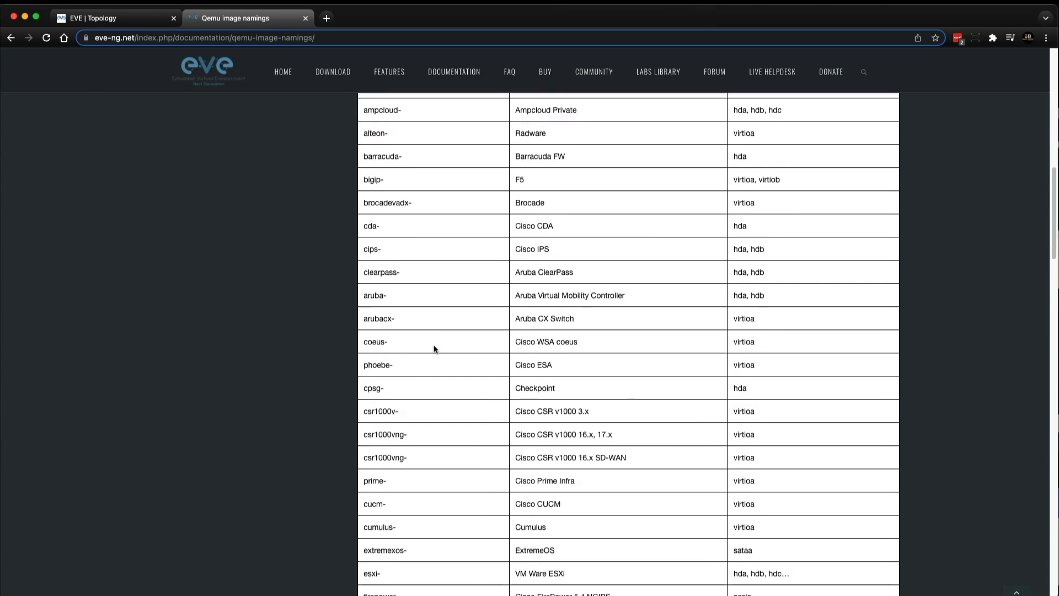
pyautogui.scroll(-3)
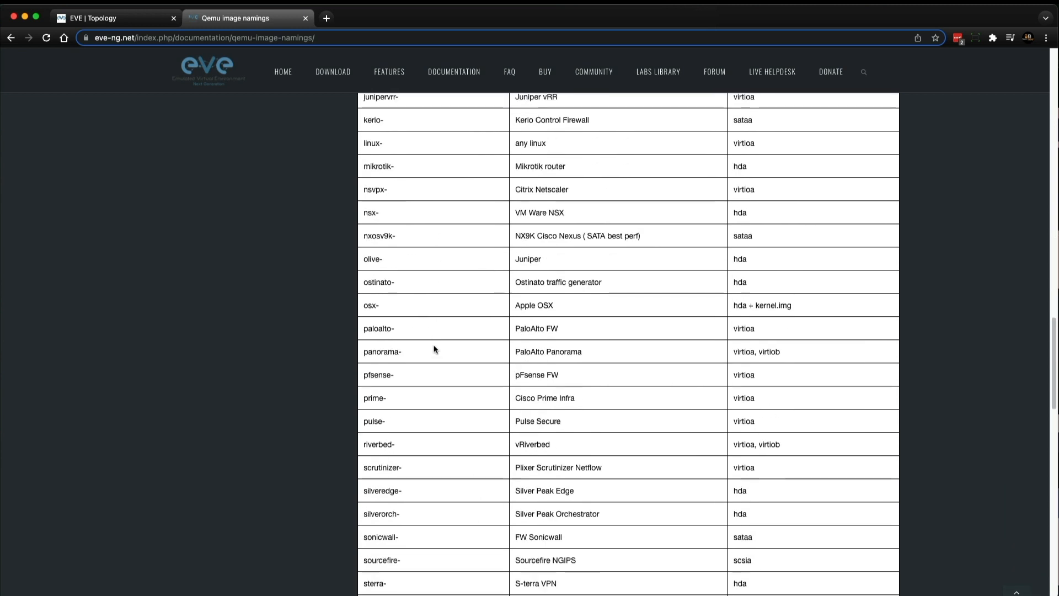
pyautogui.moveTo(377, 344)
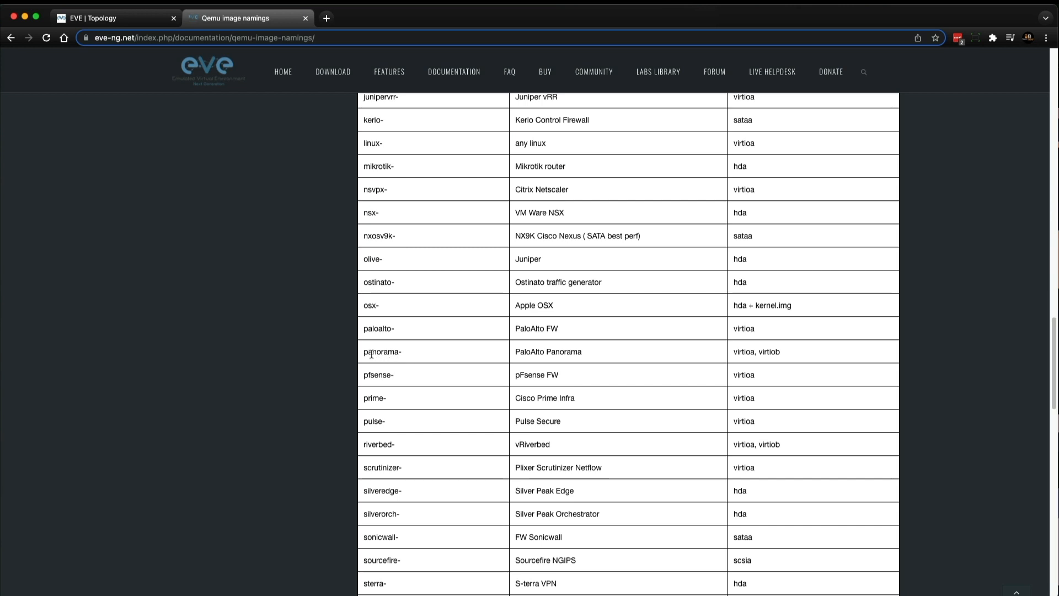
pyautogui.moveTo(392, 398)
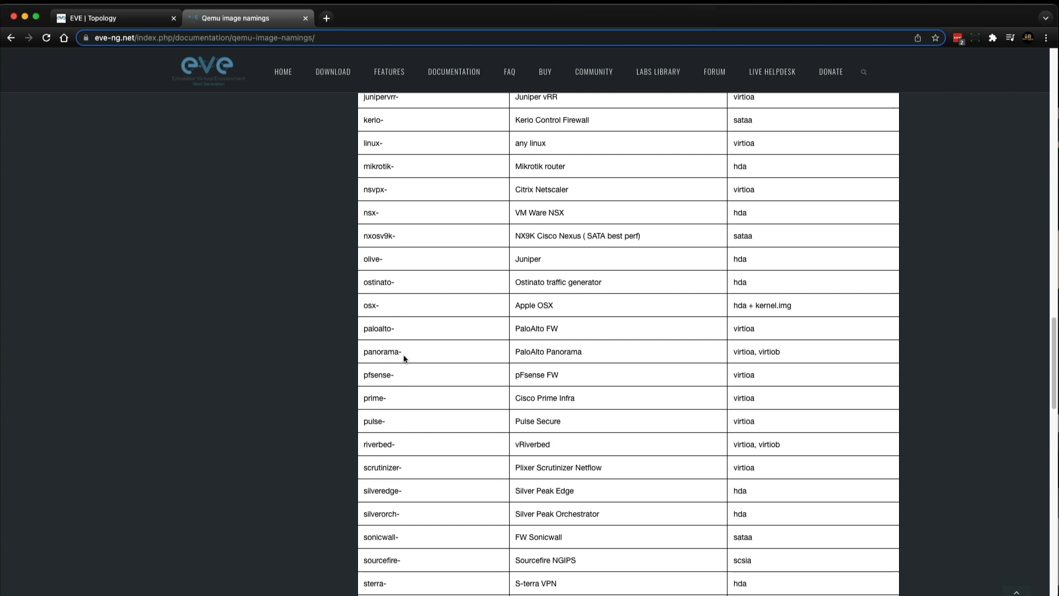
pyautogui.moveTo(394, 335)
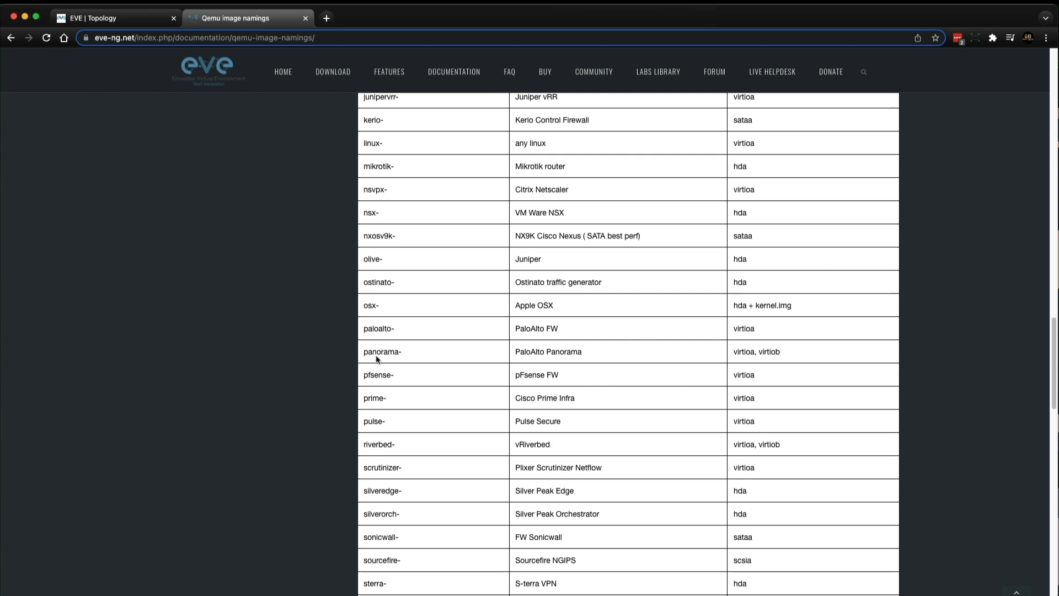
pyautogui.moveTo(478, 352)
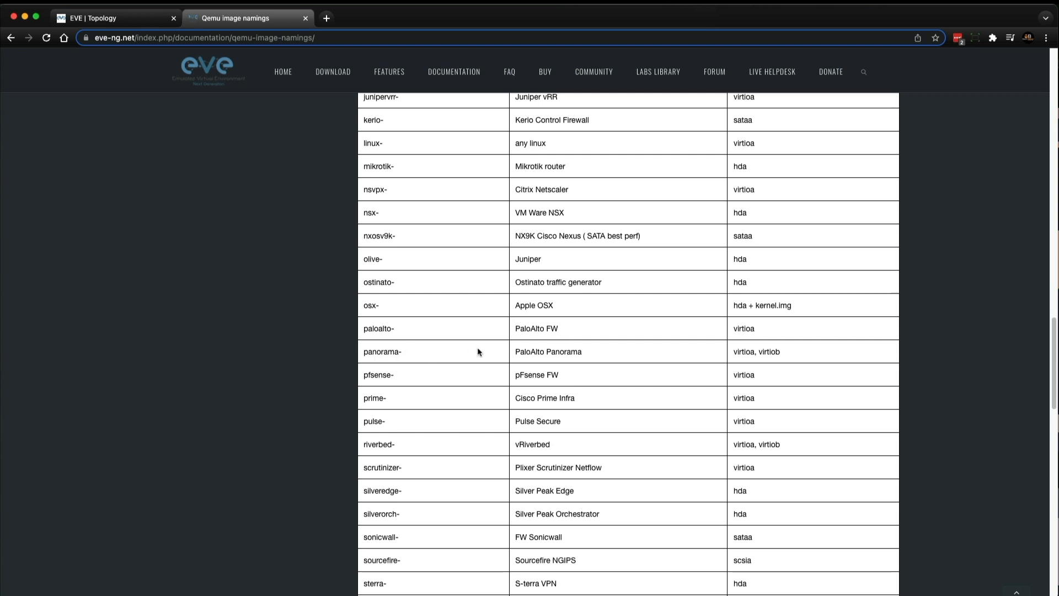
pyautogui.moveTo(573, 358)
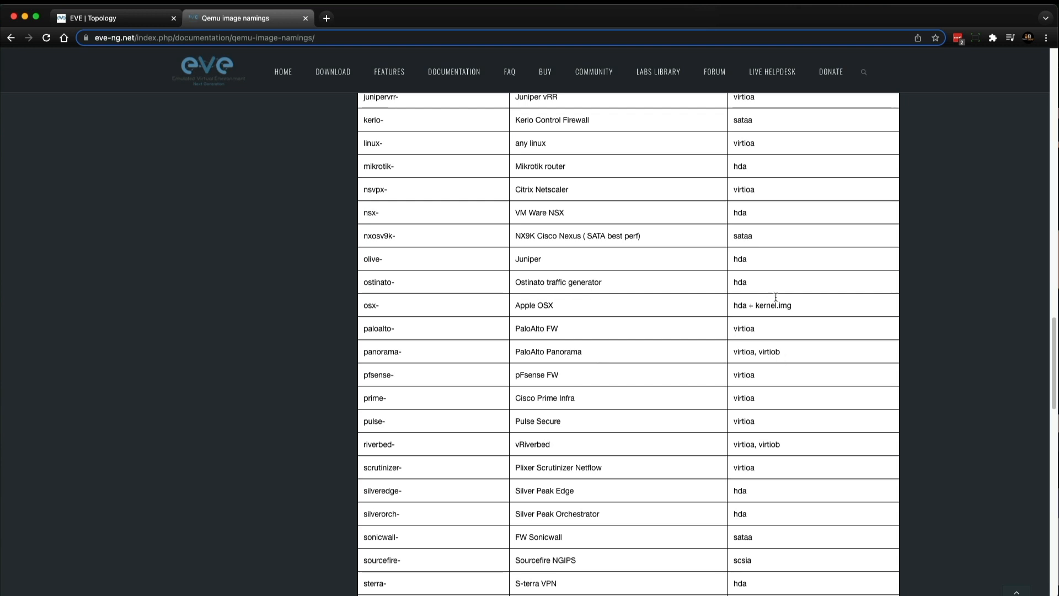
pyautogui.moveTo(742, 338)
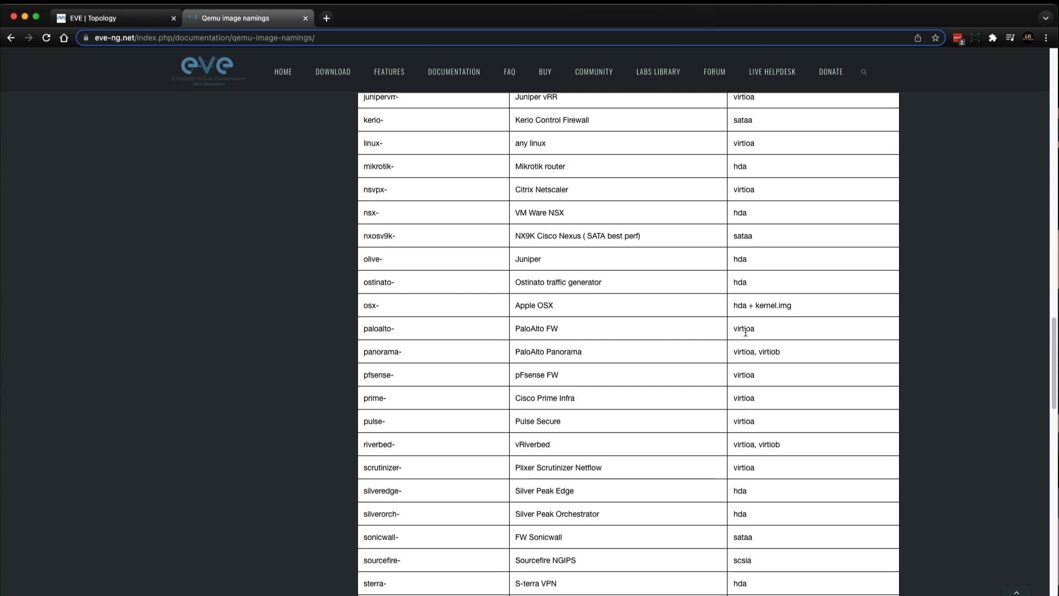
pyautogui.moveTo(741, 333)
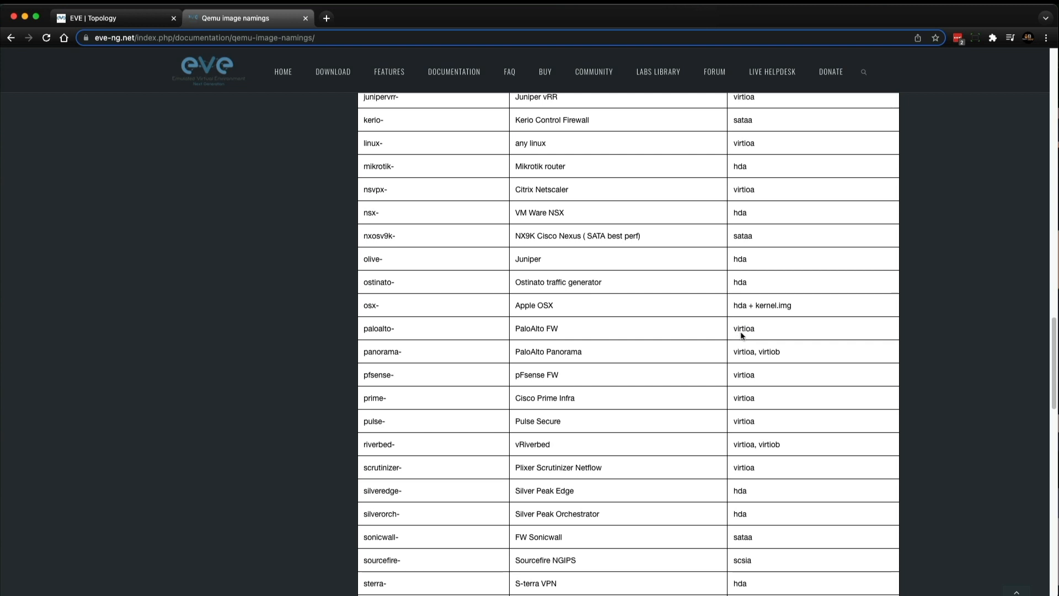
pyautogui.moveTo(739, 363)
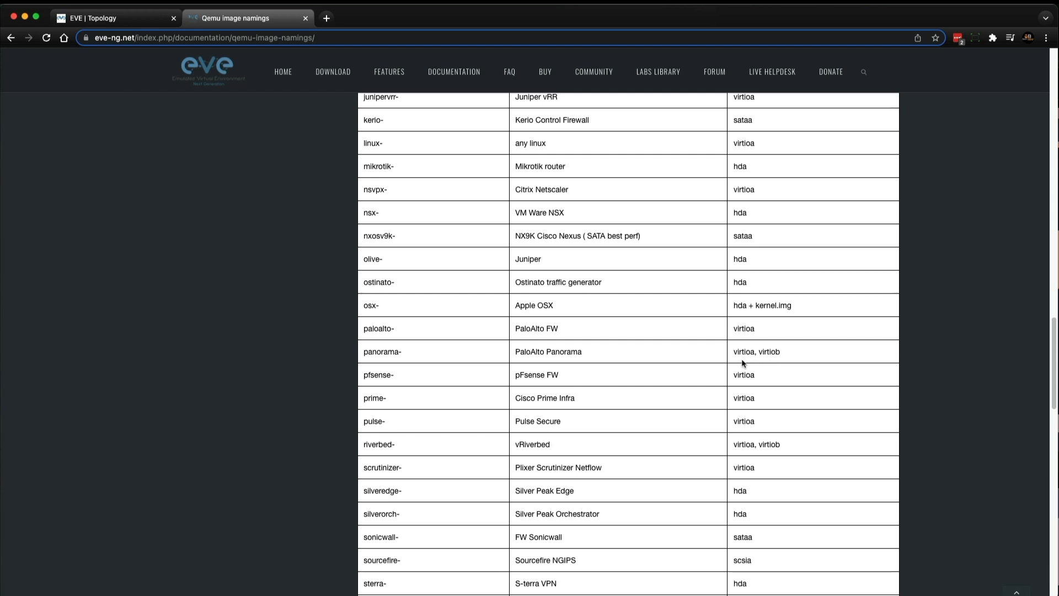
pyautogui.moveTo(751, 353)
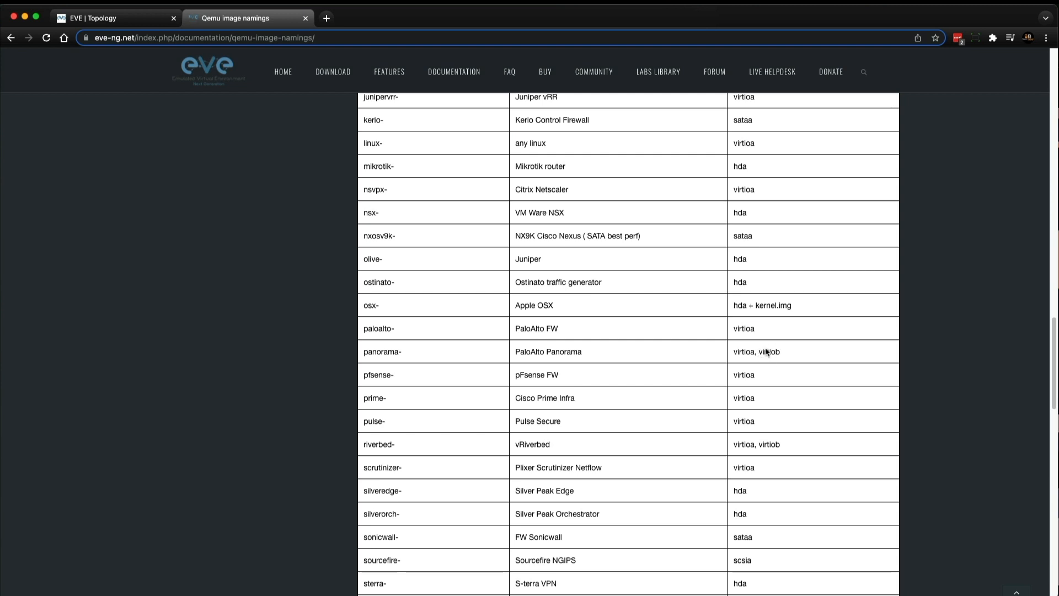
pyautogui.moveTo(785, 358)
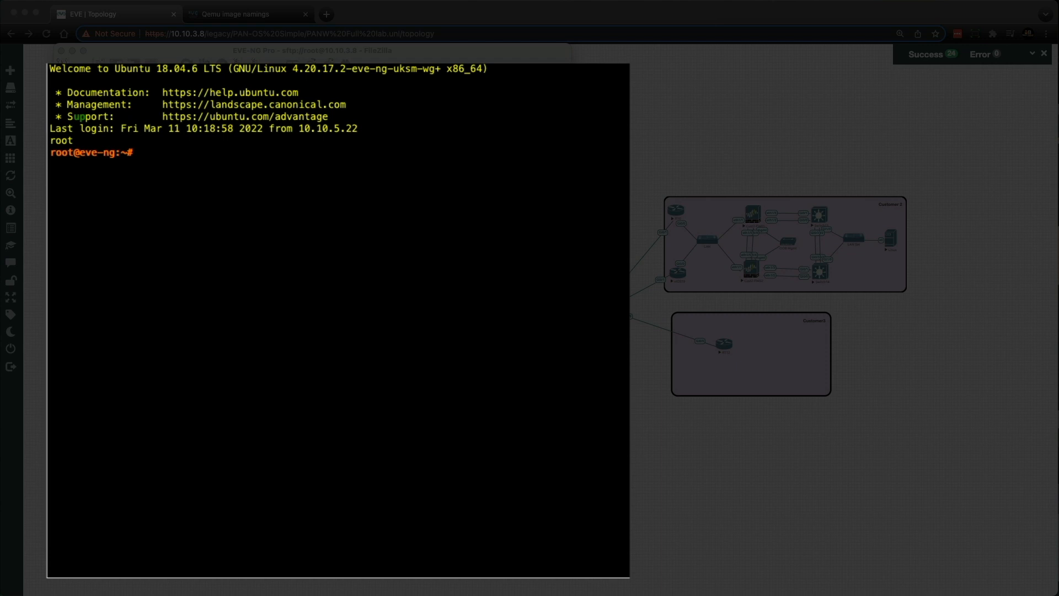
pyautogui.moveTo(191, 187)
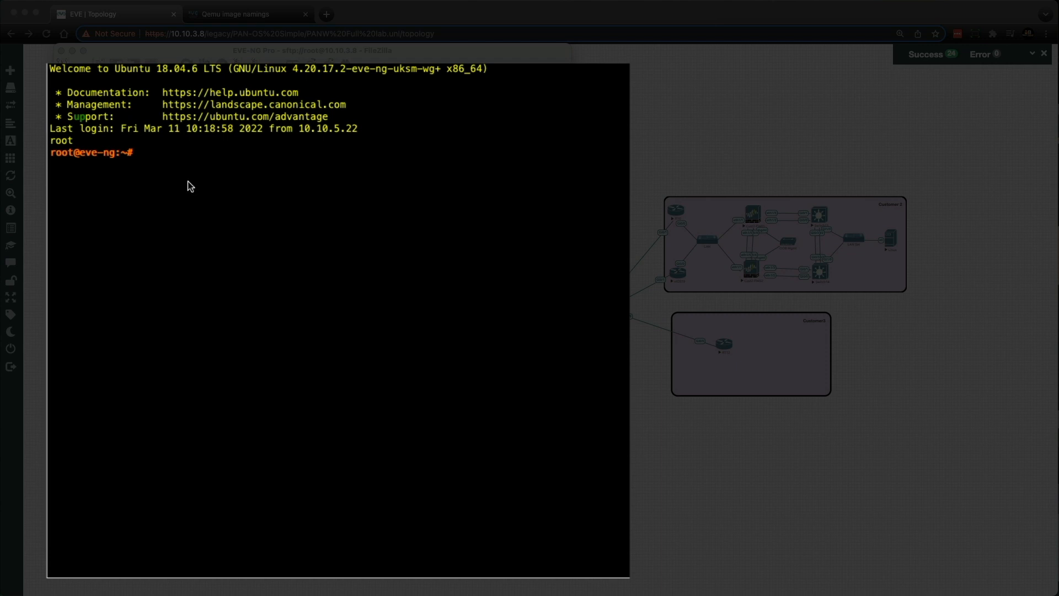
# Step: Enter the panorama-10.1.0 folder and rename Panorama-KVM-10.1.0.qcow2 to virtioa.qcow2 with mv
pyautogui.write('cd /opt/unetlab/addons/qemu/panorama-10.1.0')
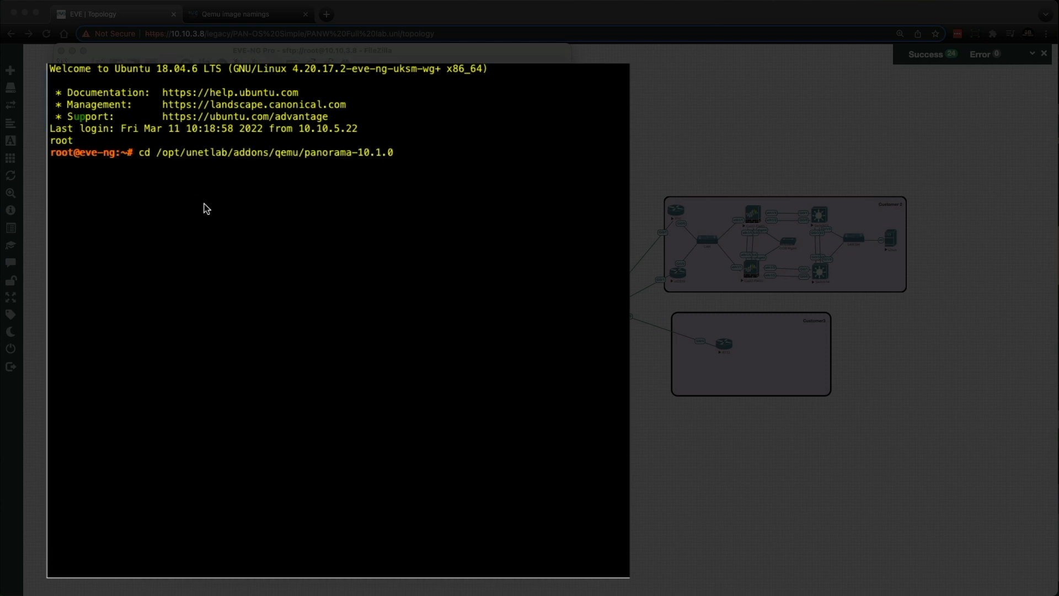
pyautogui.write('ls')
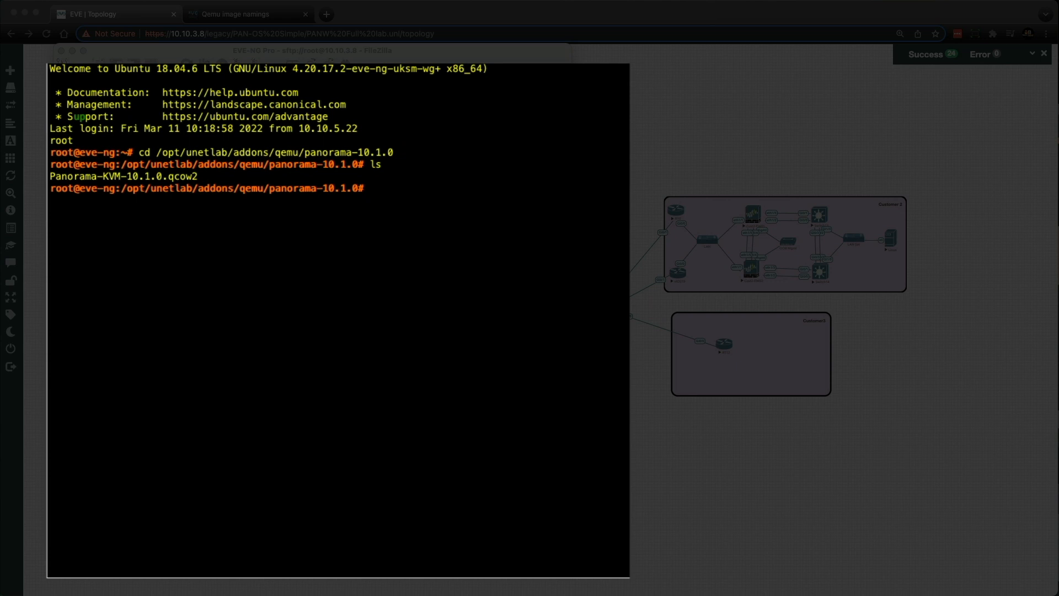
pyautogui.moveTo(365, 206)
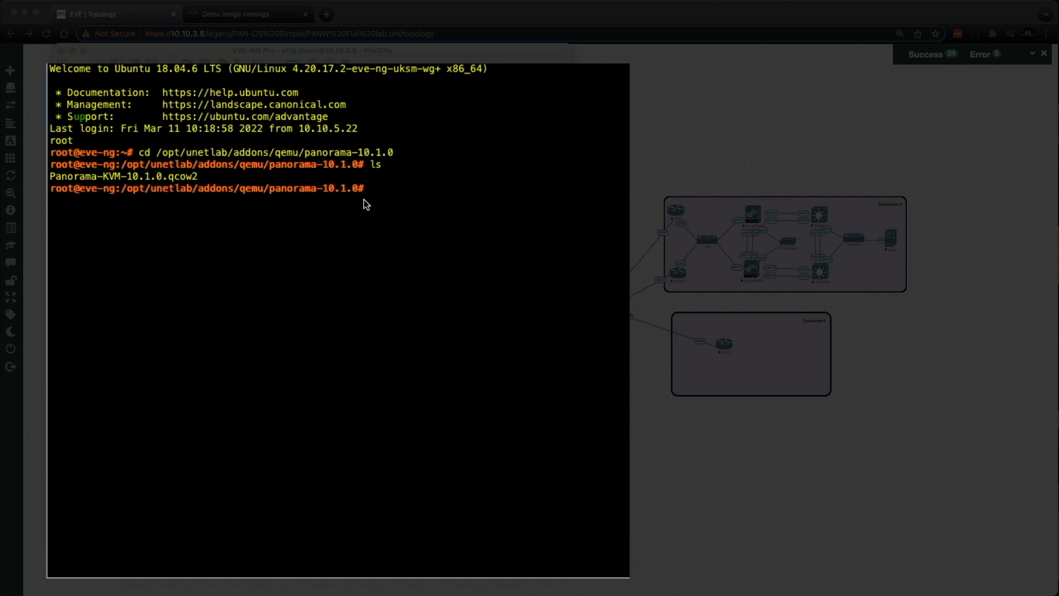
pyautogui.write('mv Panorama-KVM-10.1.0.qcow2 virtioa.qcow2')
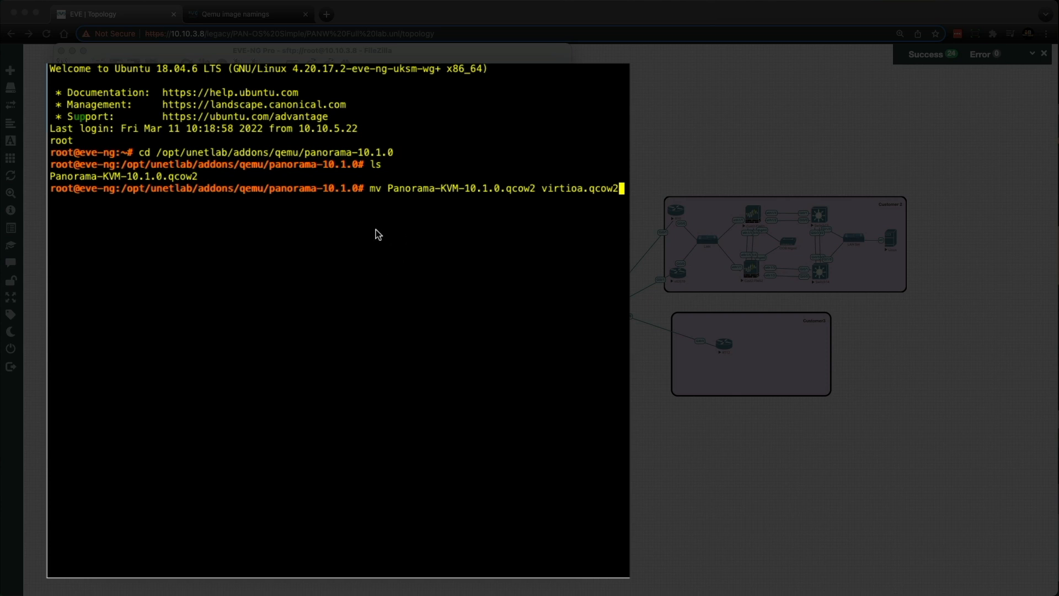
pyautogui.moveTo(395, 200)
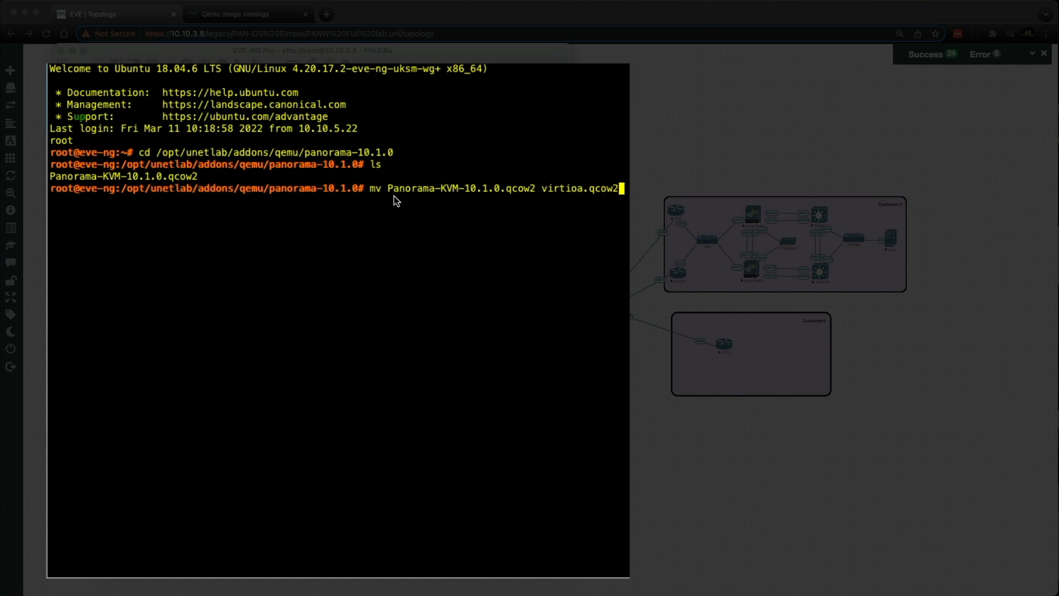
pyautogui.moveTo(506, 200)
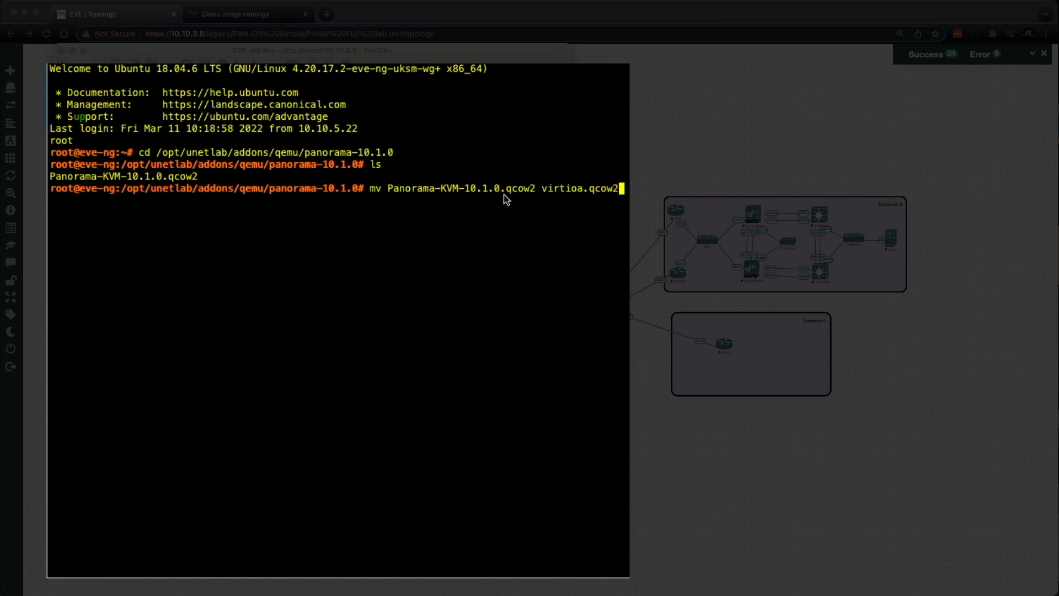
pyautogui.moveTo(551, 201)
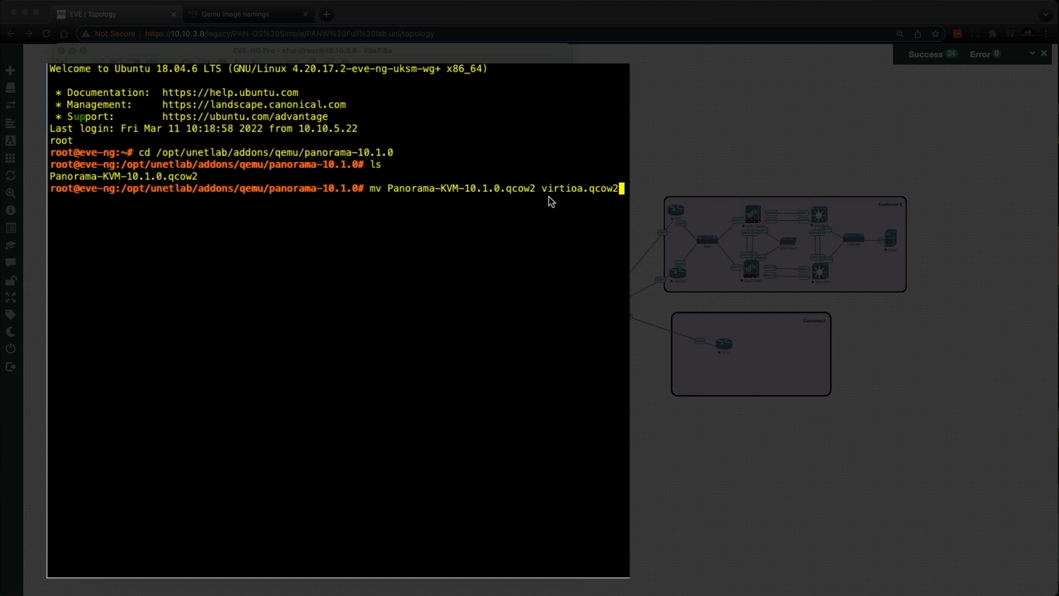
pyautogui.moveTo(581, 200)
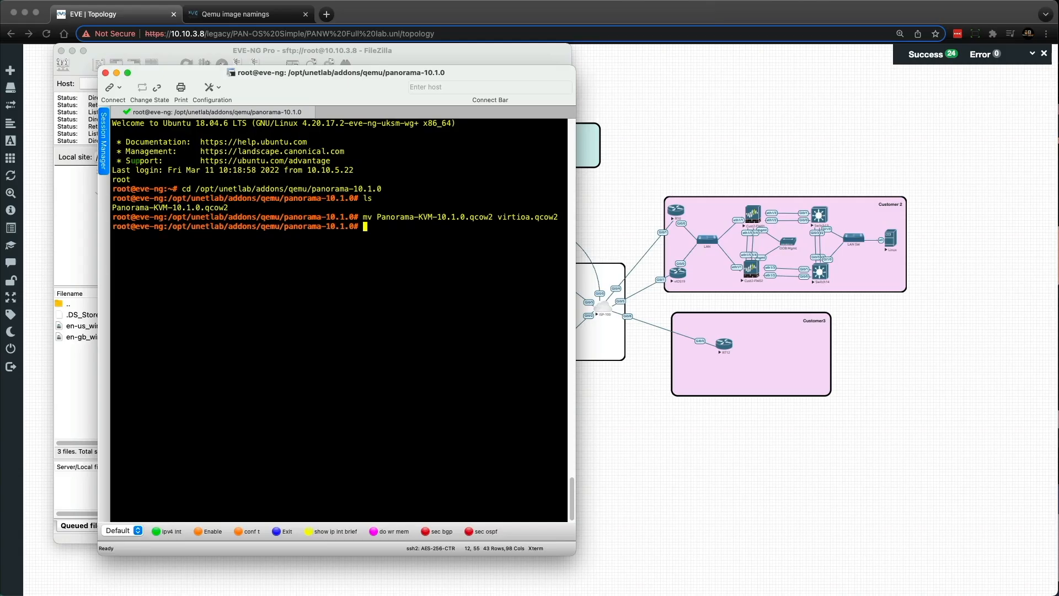
pyautogui.moveTo(388, 241)
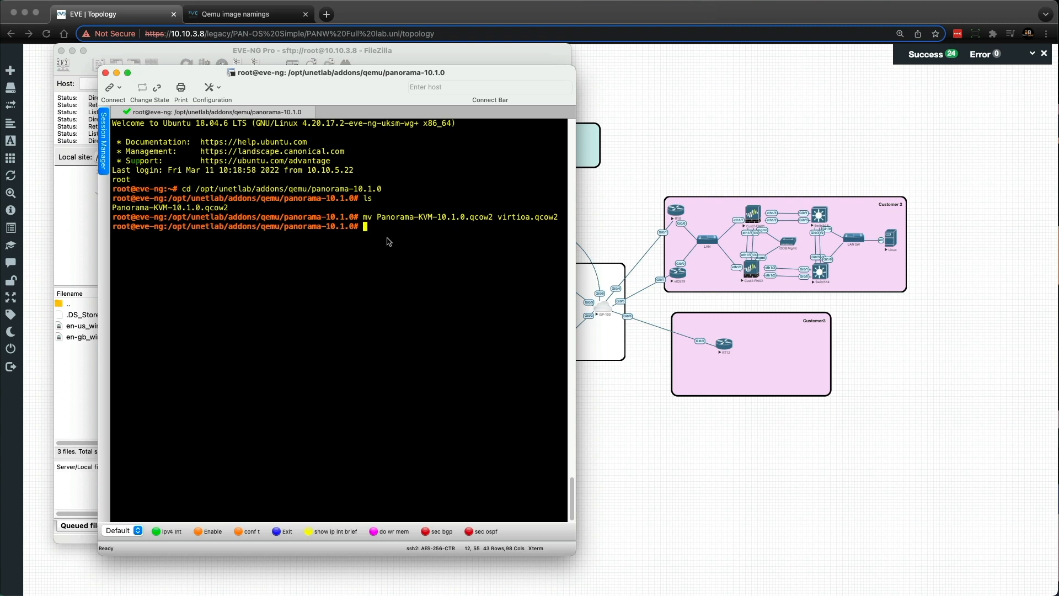
# Step: Type the qemu-img create command for a 100G qcow2 disk named virtiob.qcow2, without running it
pyautogui.write('/opt/qemu/bin/qemu-img create -f qcow2 virtiob.qcow2 100G')
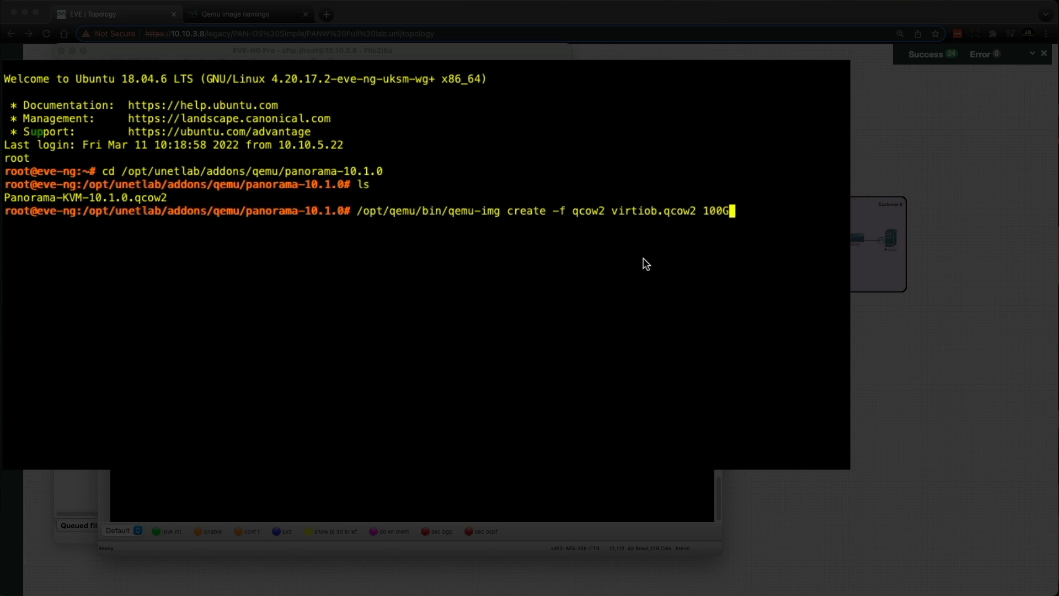
pyautogui.moveTo(763, 215)
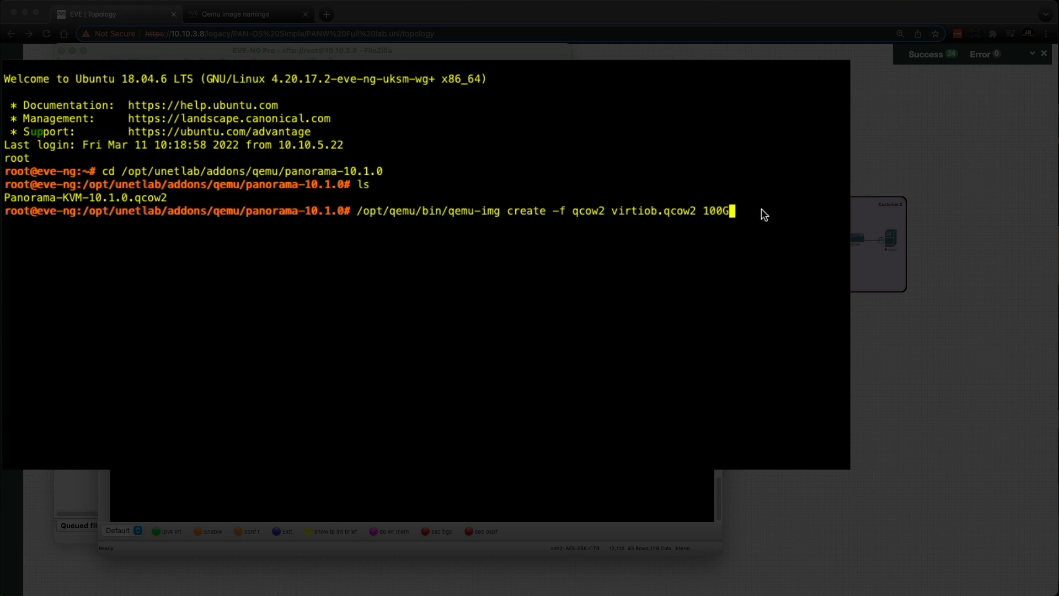
pyautogui.moveTo(750, 216)
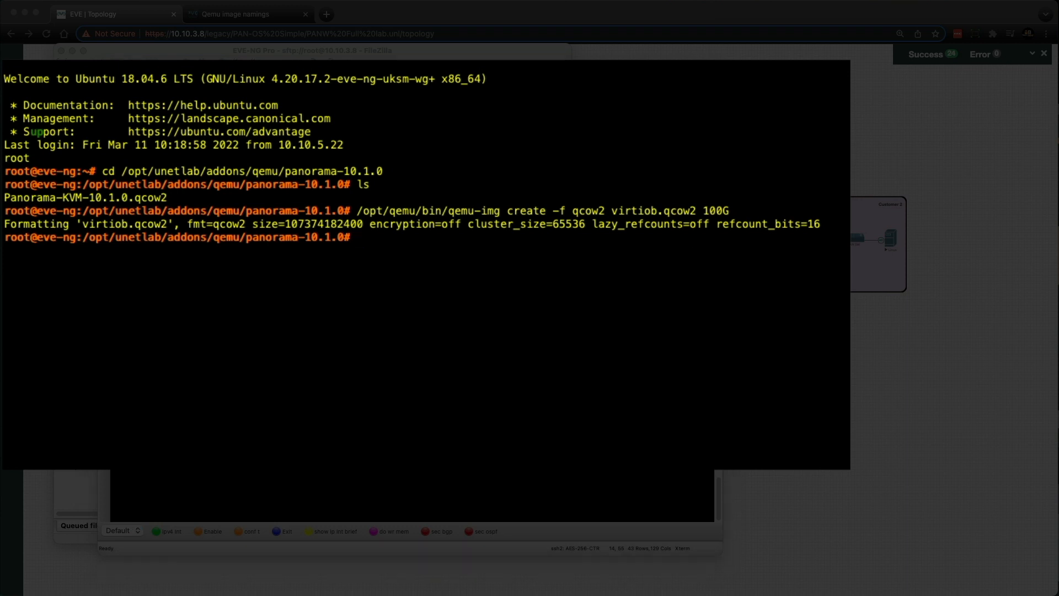
# Step: Create the 100G virtiob.qcow2 disk and run unl_wrapper -a fixpermissions to repair permissions
pyautogui.write('/opt/unetlab/wrappers/unl_wrapper -a fixpermissions')
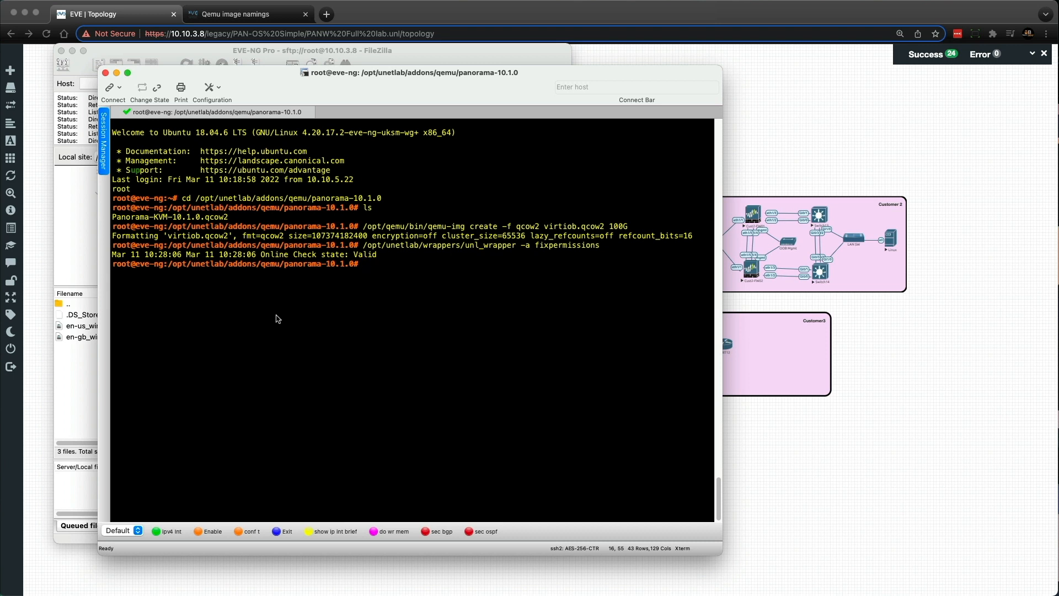
pyautogui.moveTo(29, 263)
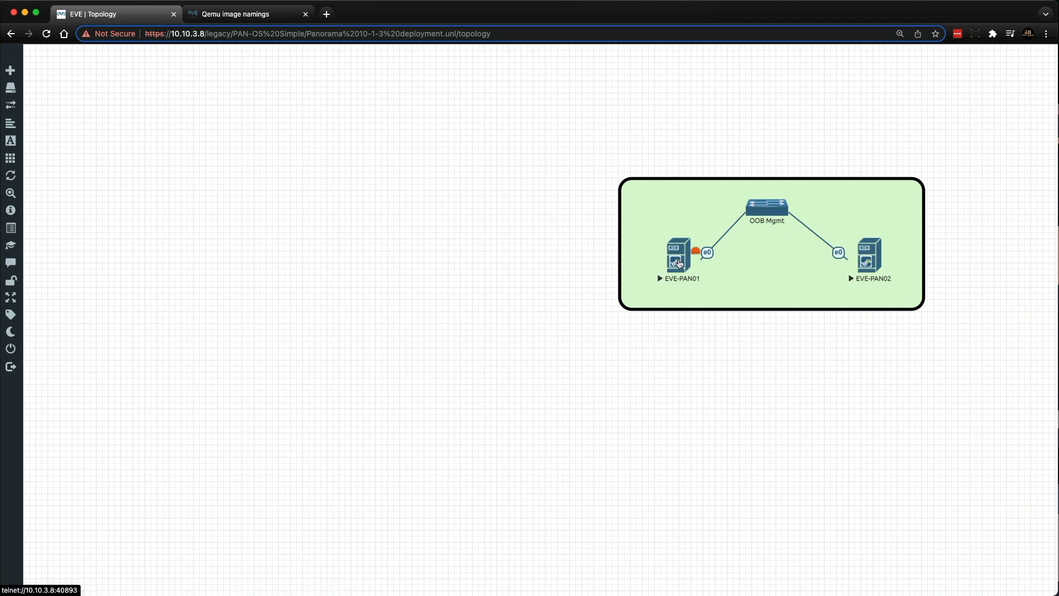
# Step: Launch the telnet console of the EVE-PAN01 node from the Panorama 10-1-3 lab
pyautogui.doubleClick(677, 255)
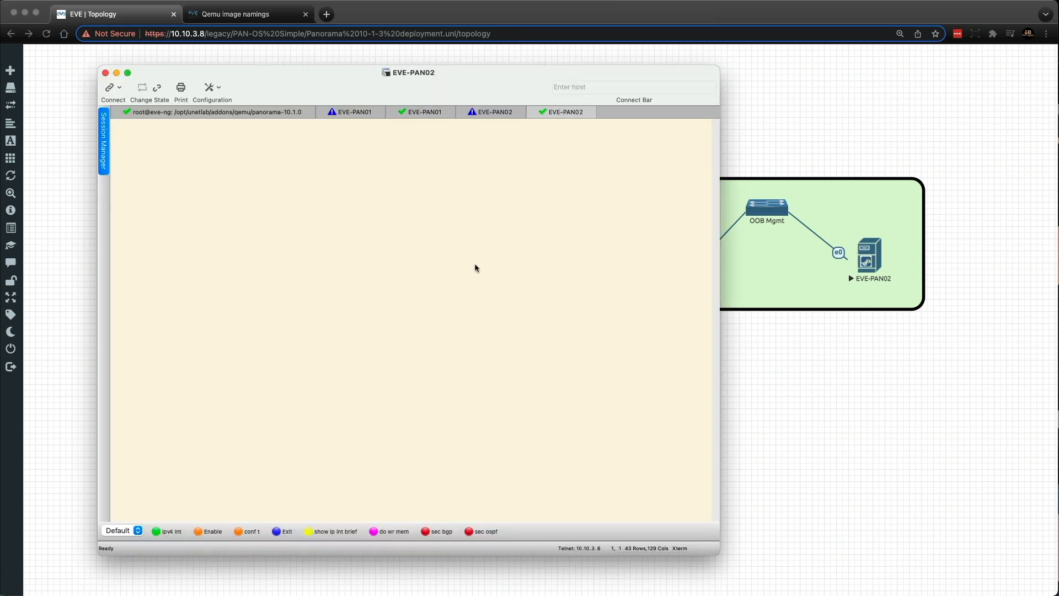
# Step: Log in to EVE-PAN01 as admin and run show system info to confirm panorama system mode
pyautogui.click(494, 111)
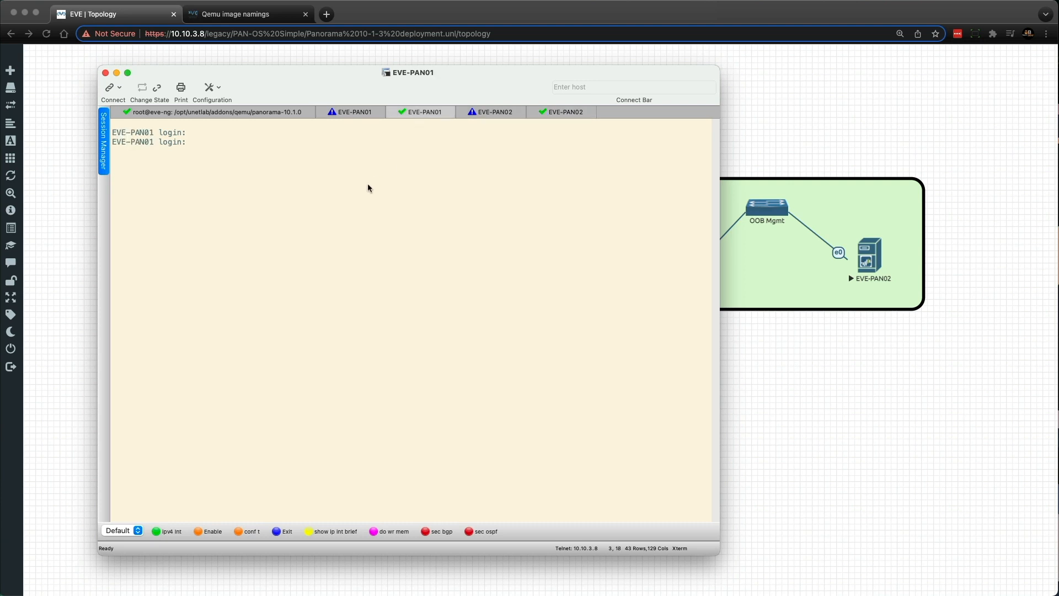
pyautogui.write('admin')
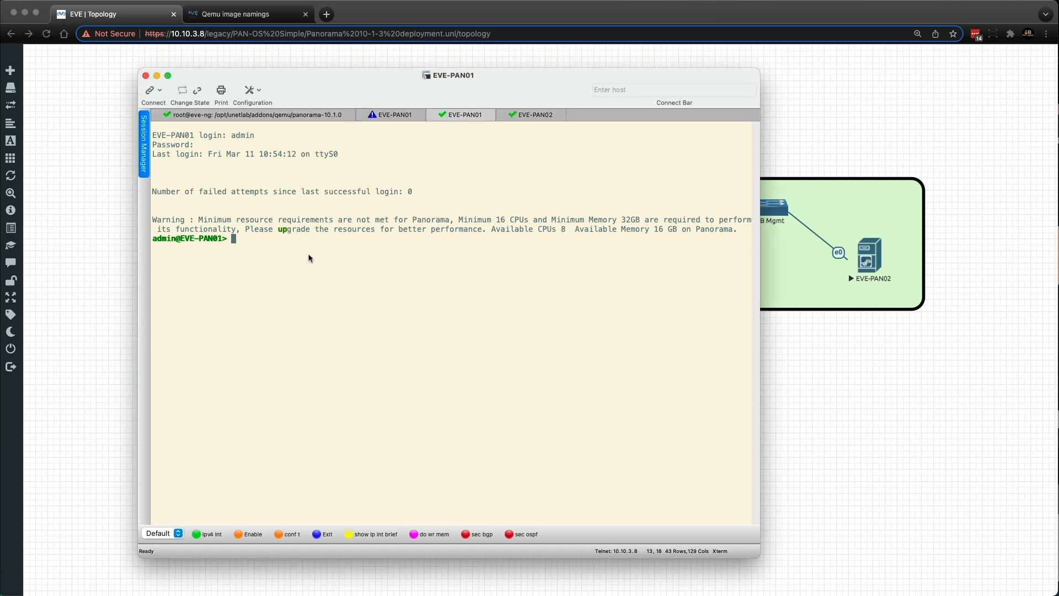
pyautogui.write('show syst')
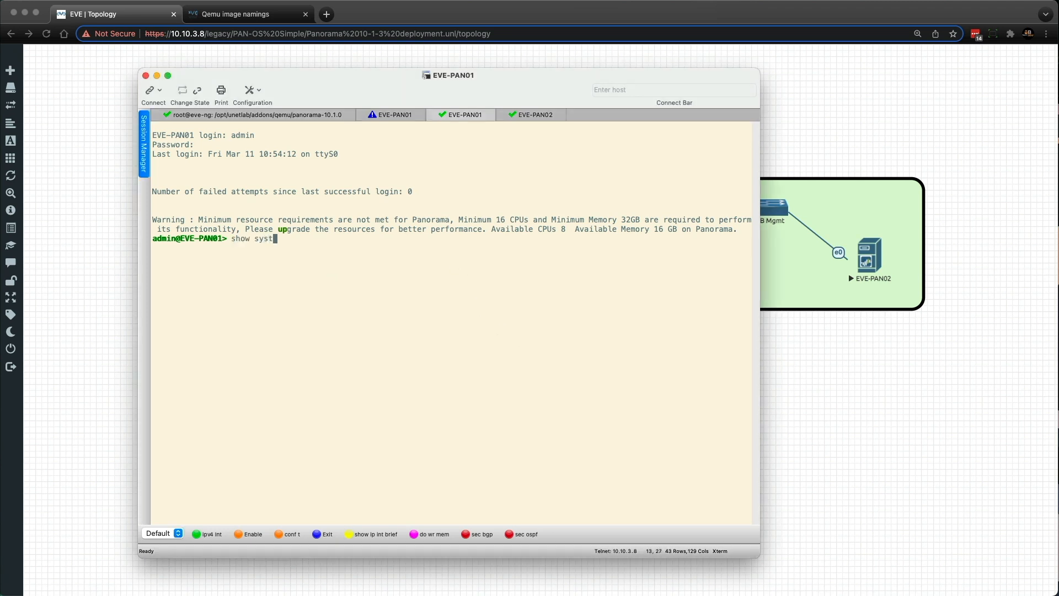
pyautogui.write('em i')
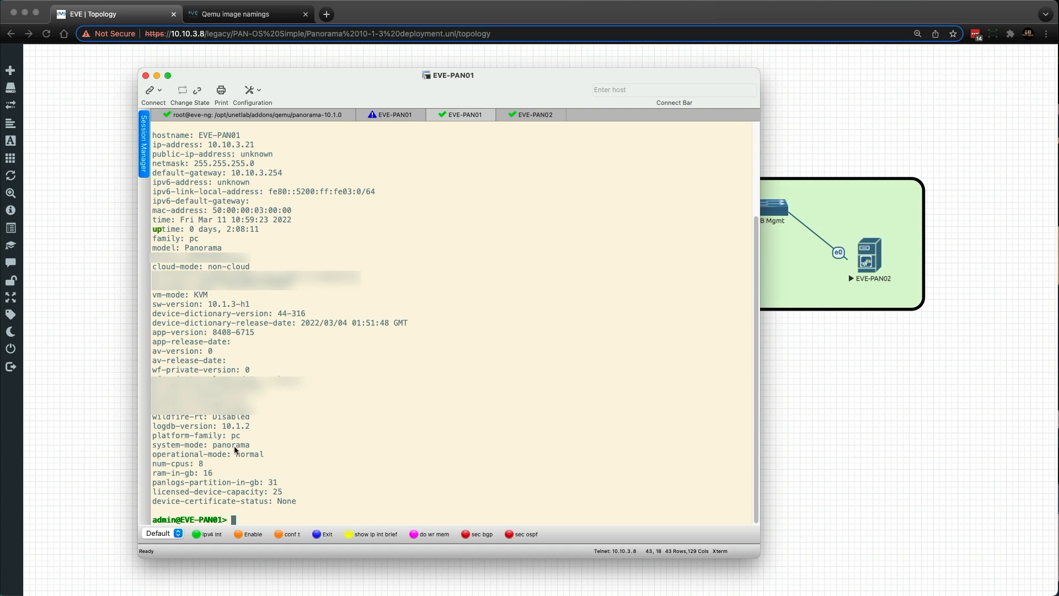
pyautogui.moveTo(177, 483)
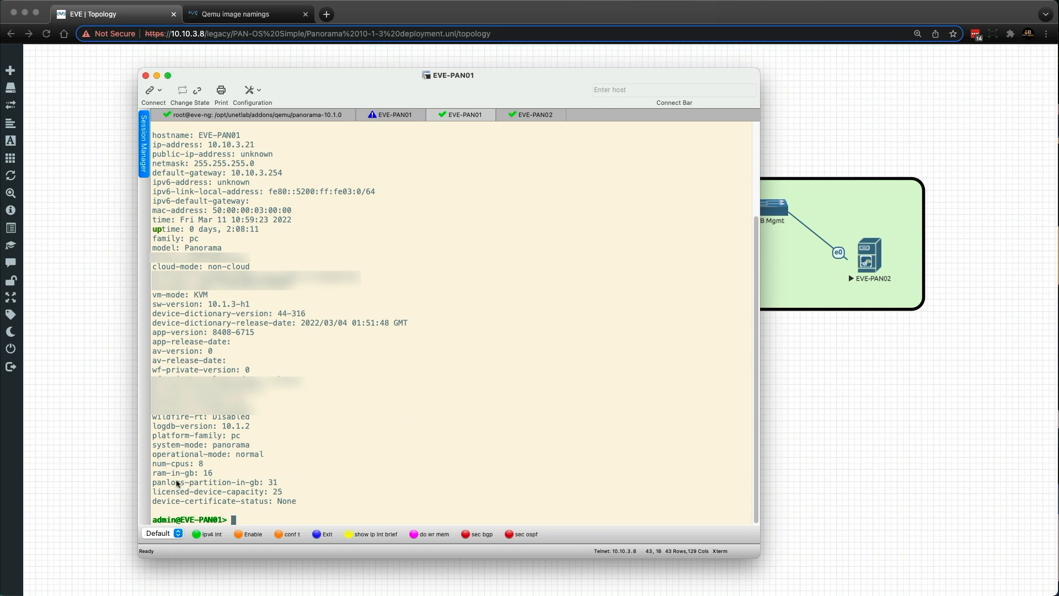
pyautogui.moveTo(197, 470)
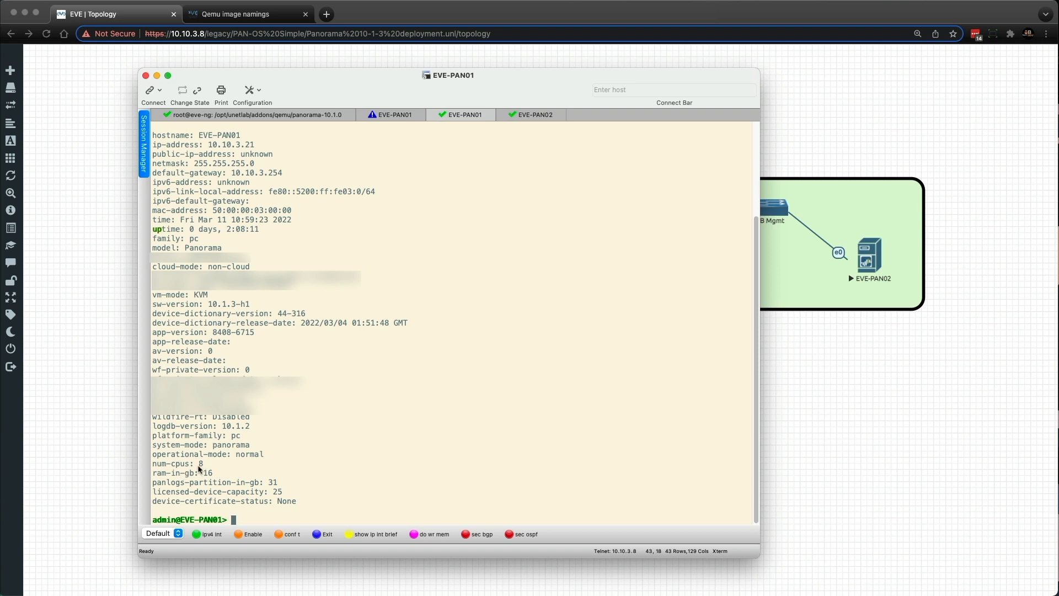
pyautogui.moveTo(338, 443)
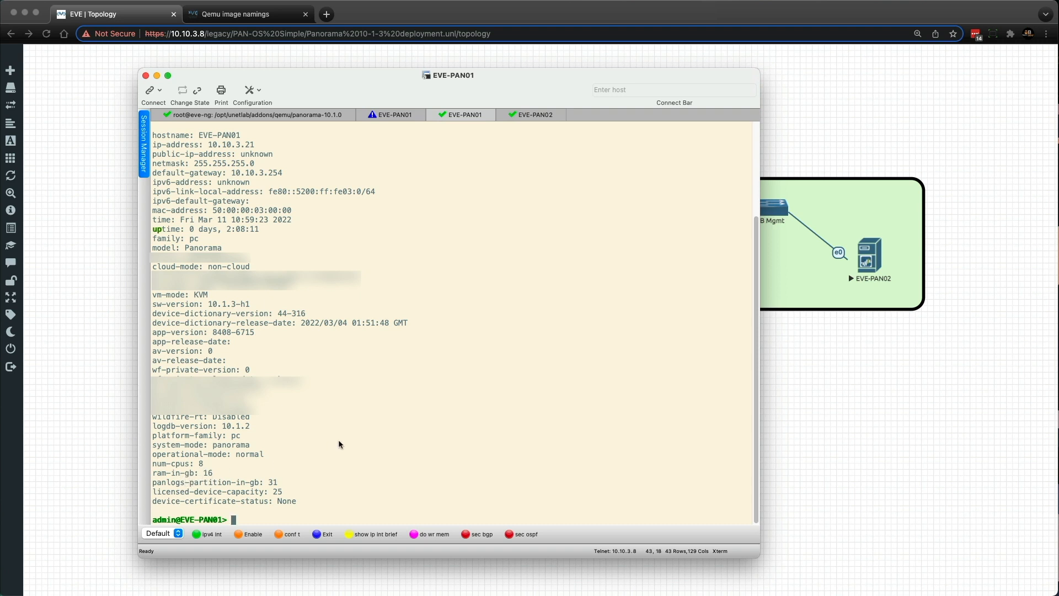